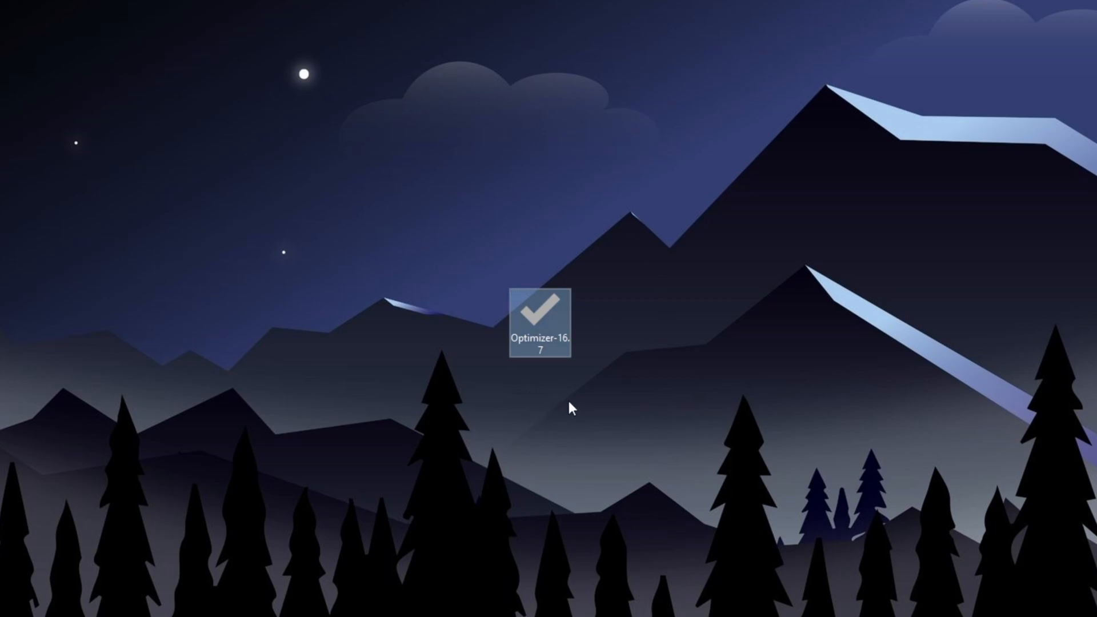
# Step: Launch Optimizer-16.7 from the desktop and approve the User Account Control prompt
pyautogui.click(540, 315)
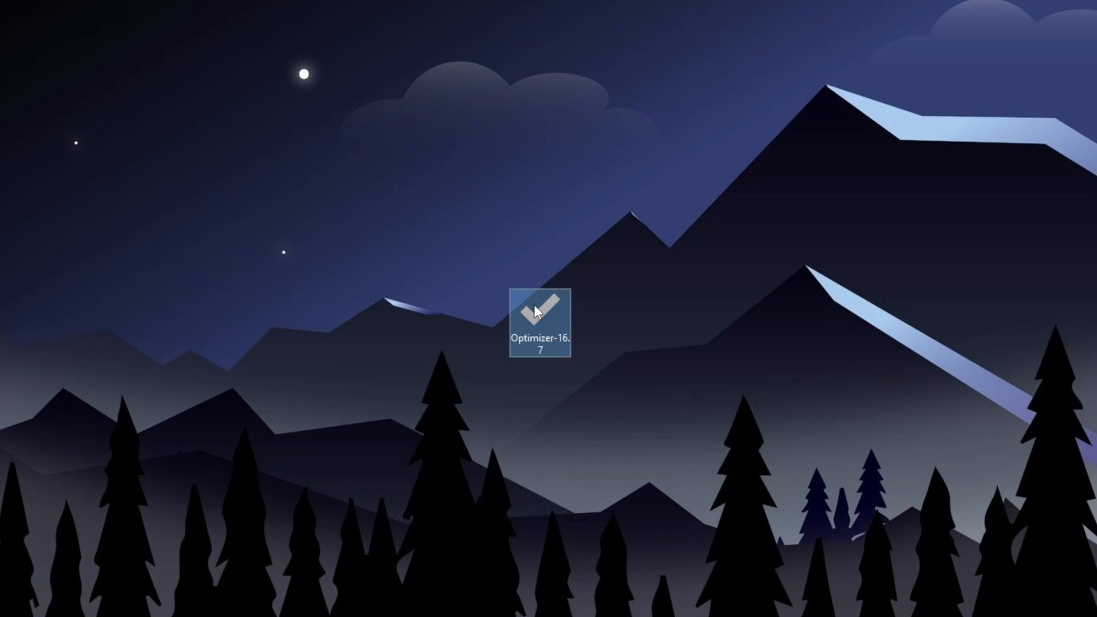
pyautogui.doubleClick(540, 321)
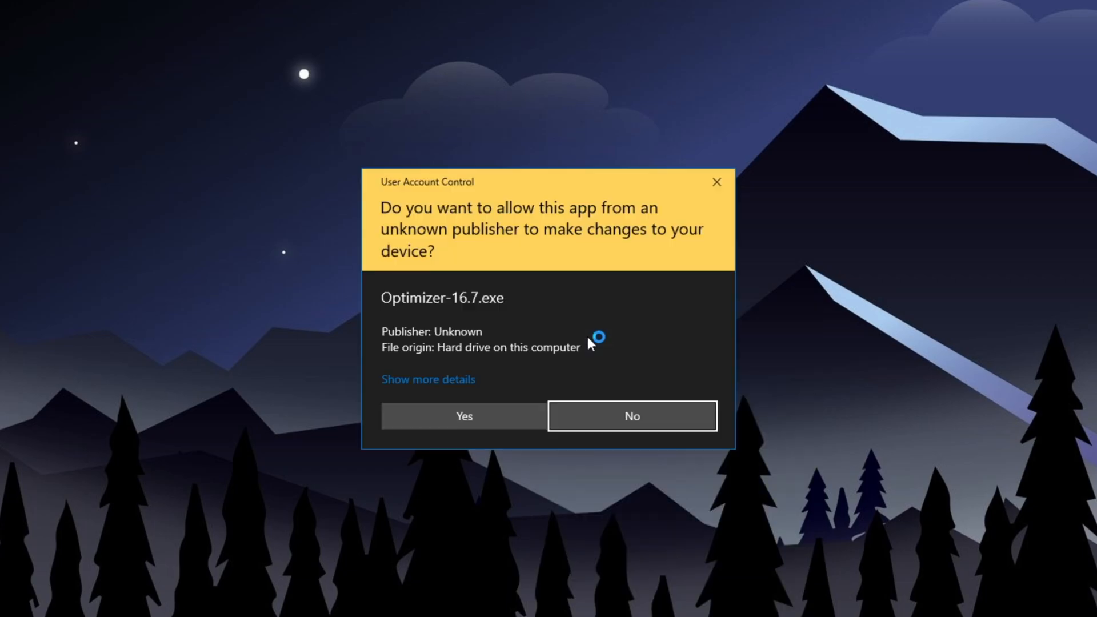
pyautogui.click(464, 416)
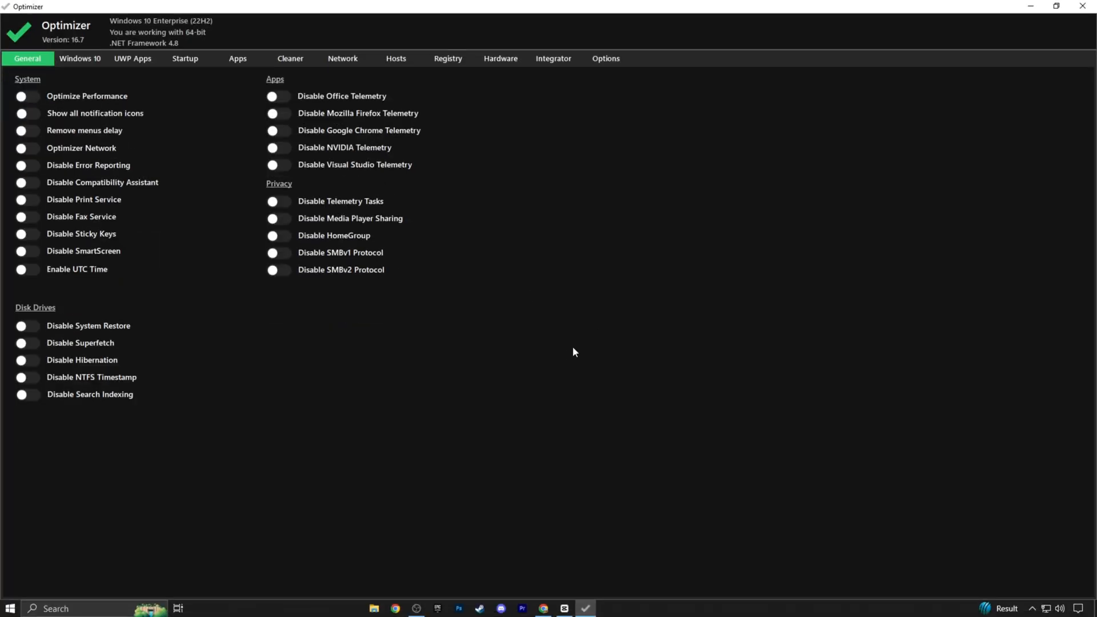
pyautogui.moveTo(587, 351)
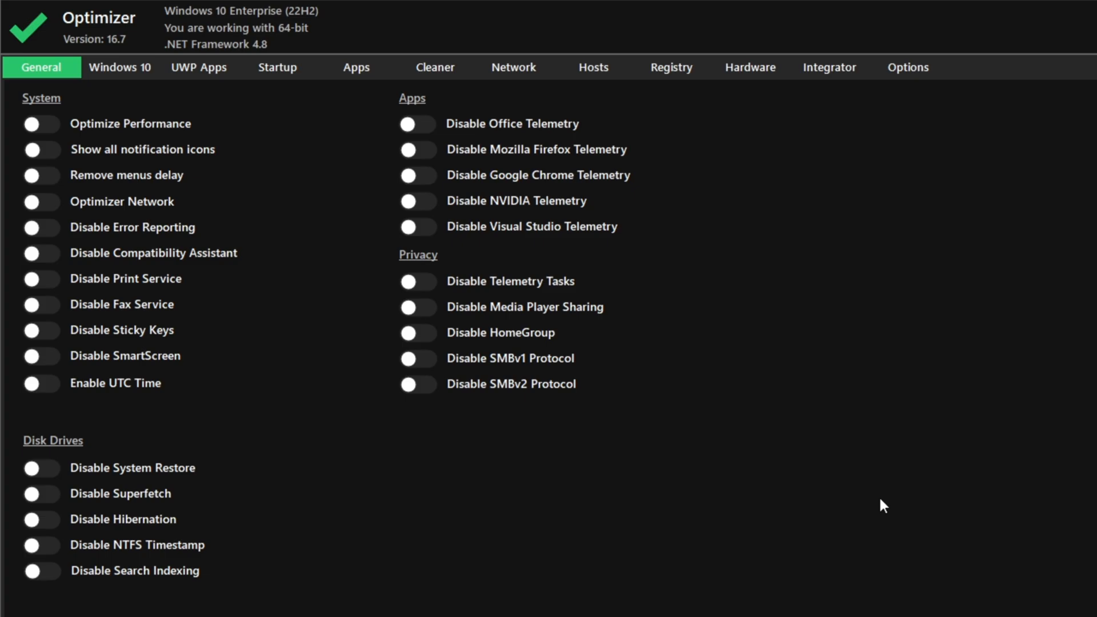
pyautogui.moveTo(130, 123)
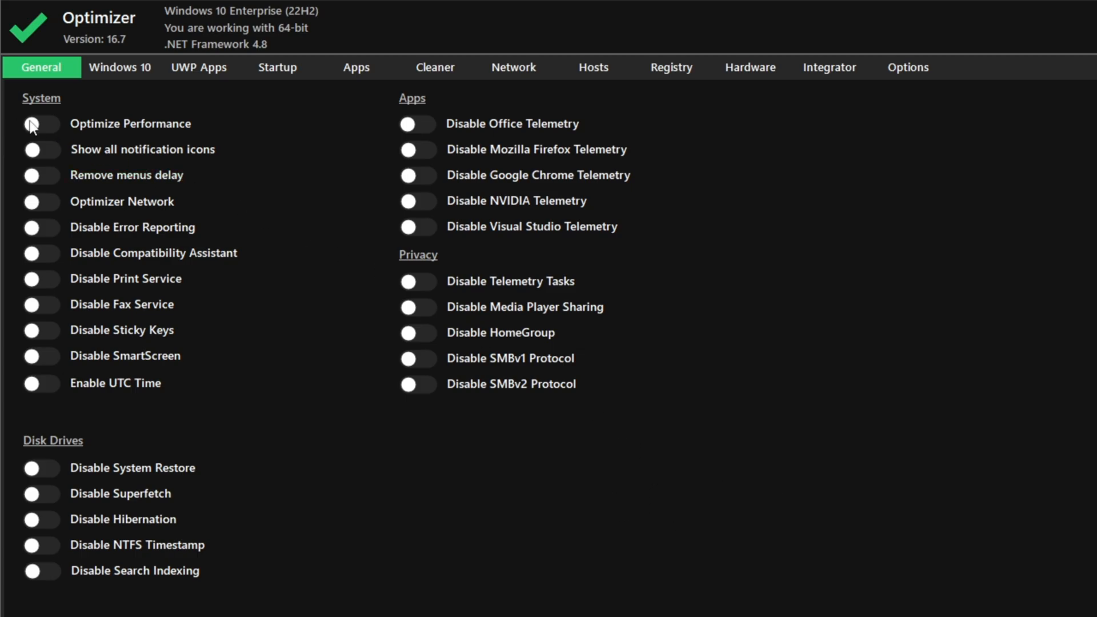
# Step: Switch on Optimize Performance, Show all notification icons, Remove menus delay, Disable Sticky Keys and Enable UTC Time
pyautogui.click(41, 123)
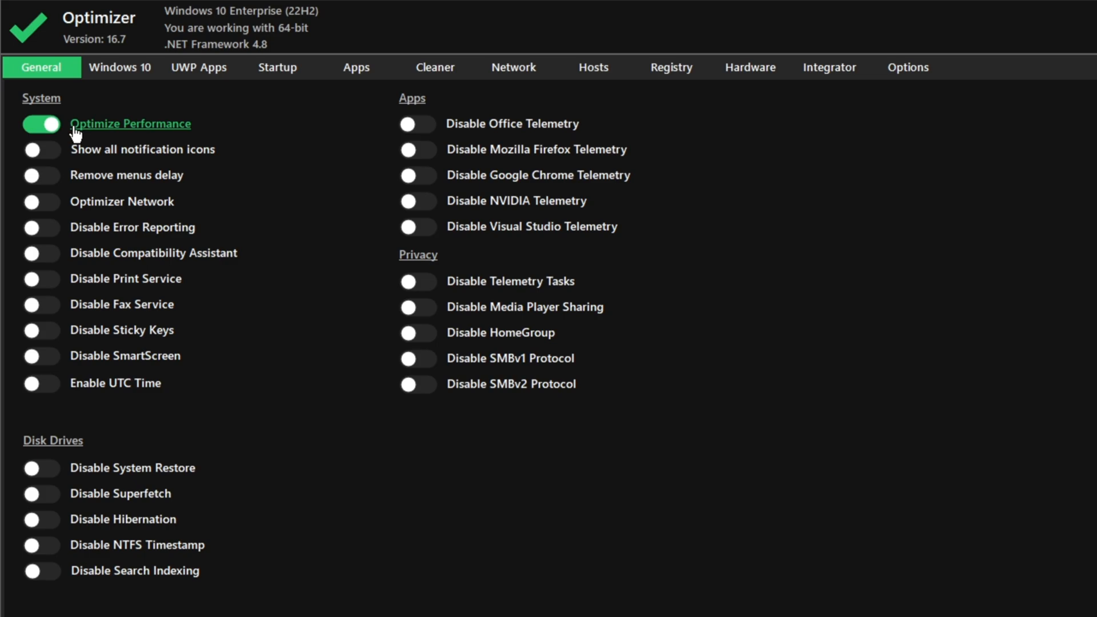
pyautogui.click(41, 149)
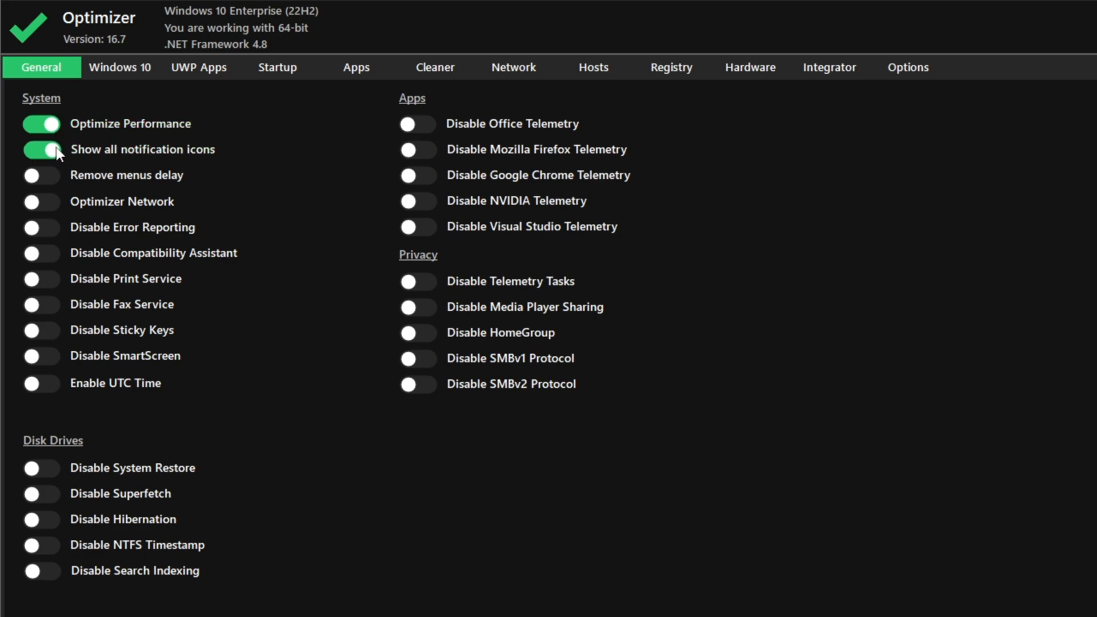
pyautogui.moveTo(143, 149)
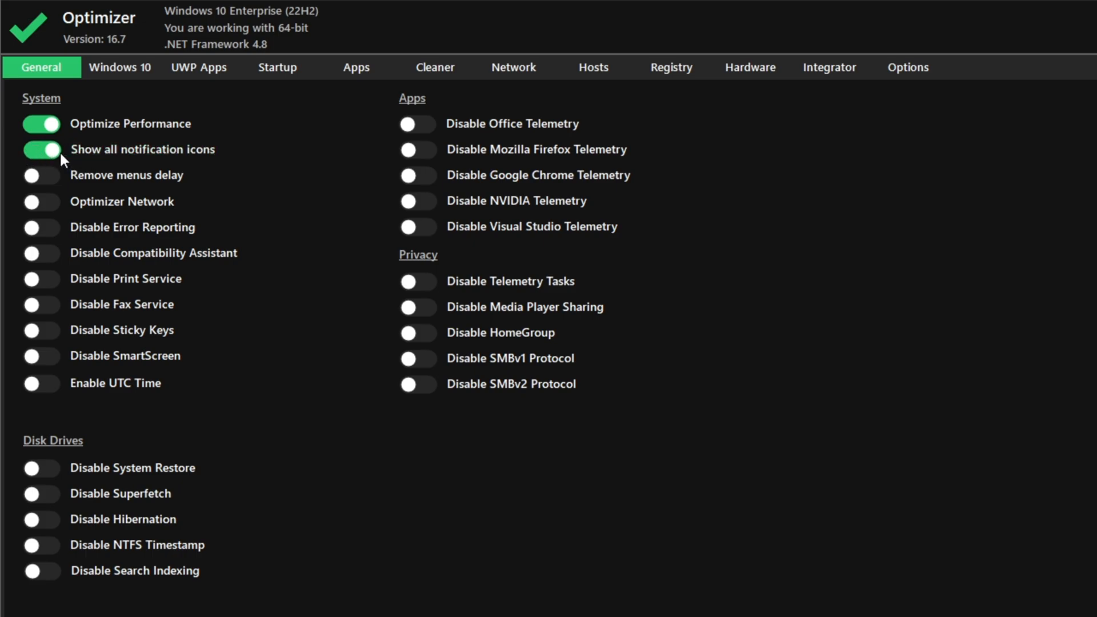
pyautogui.moveTo(143, 148)
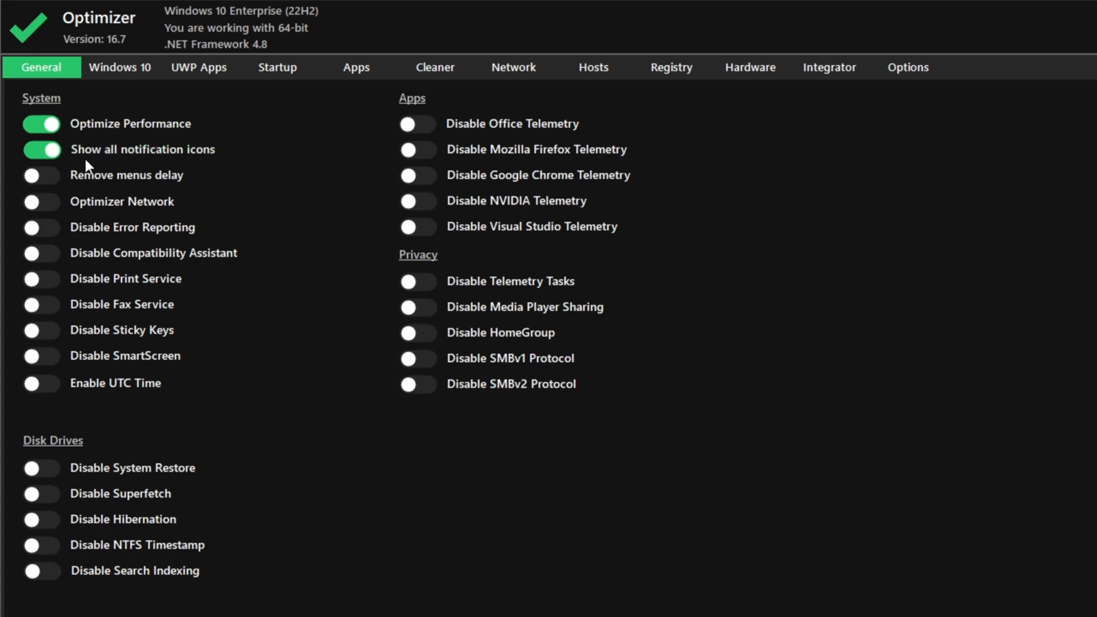
pyautogui.click(41, 175)
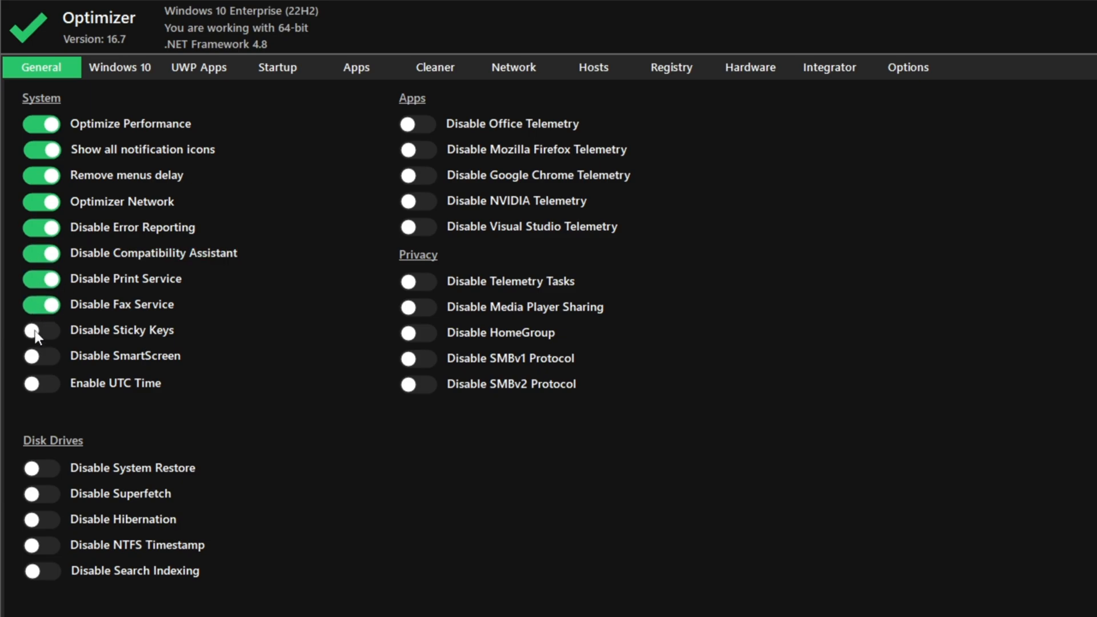
pyautogui.click(41, 329)
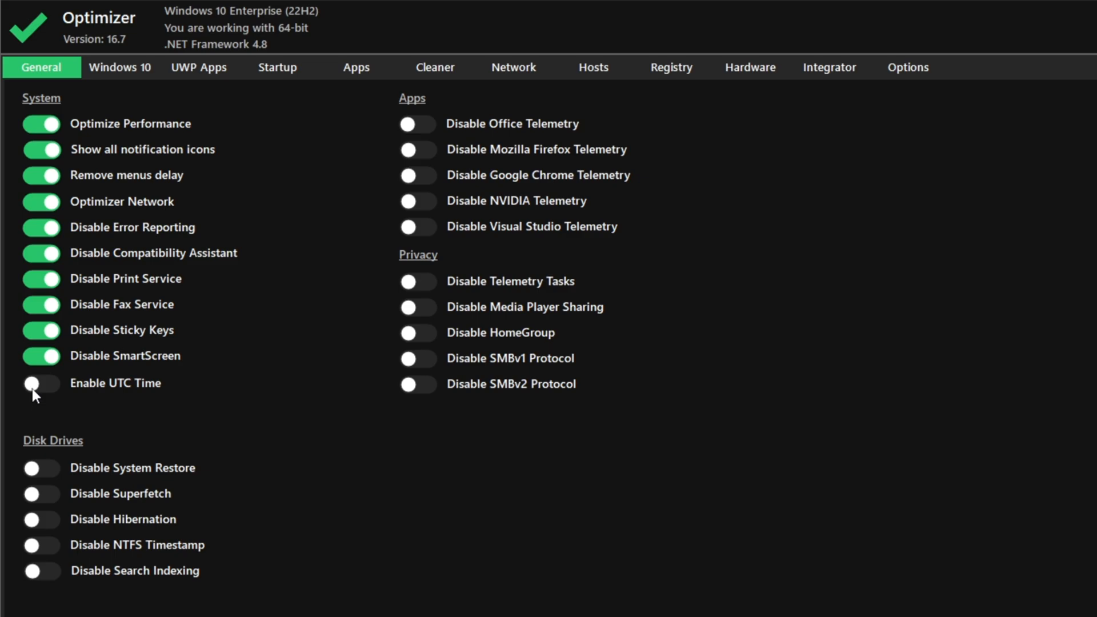
pyautogui.click(41, 383)
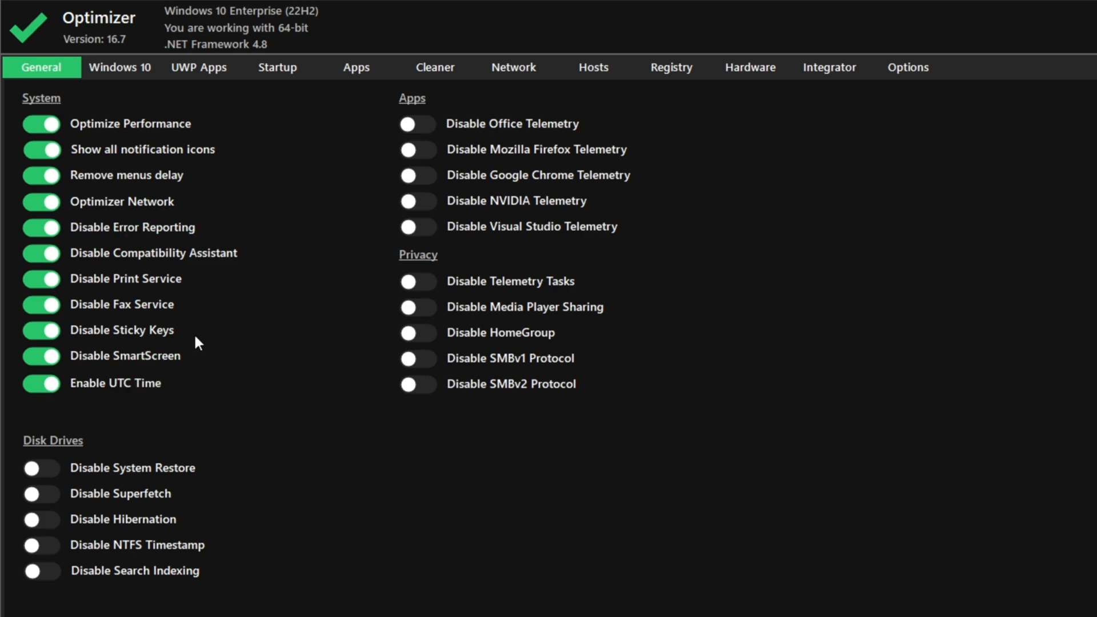
pyautogui.moveTo(258, 328)
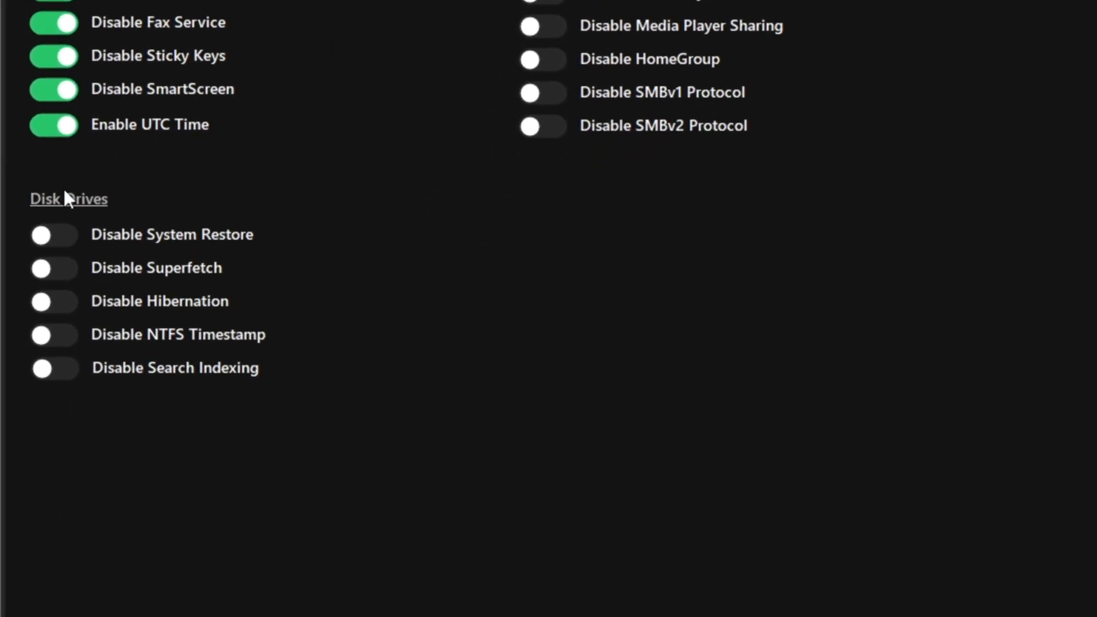
pyautogui.moveTo(171, 234)
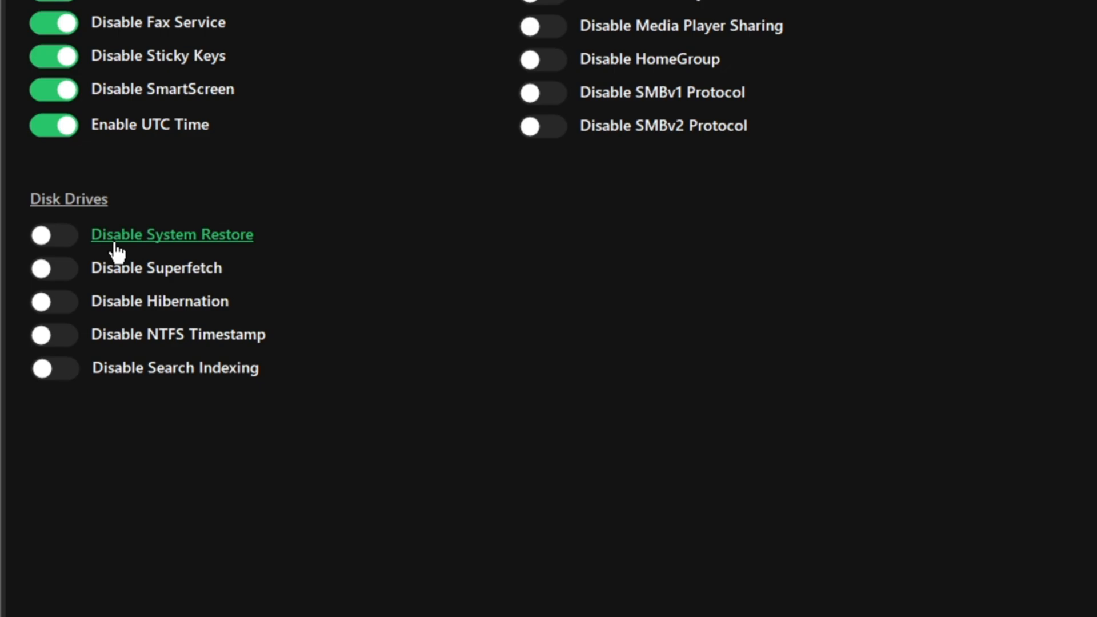
pyautogui.moveTo(59, 280)
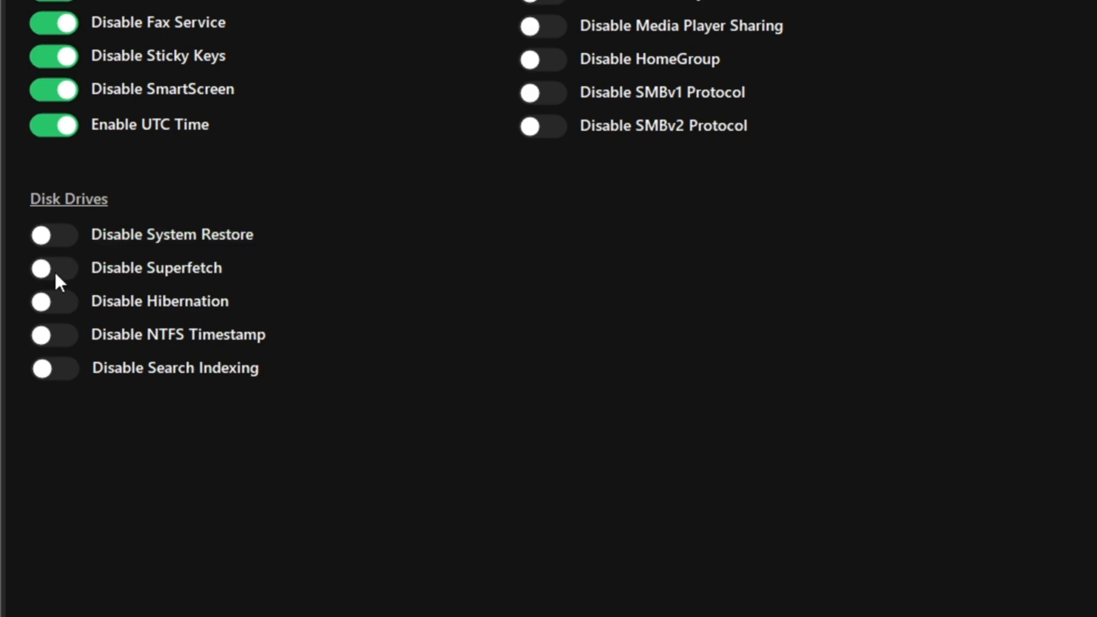
# Step: Switch on Disable Superfetch, Disable Hibernation and Disable Search Indexing under Disk Drives
pyautogui.click(54, 267)
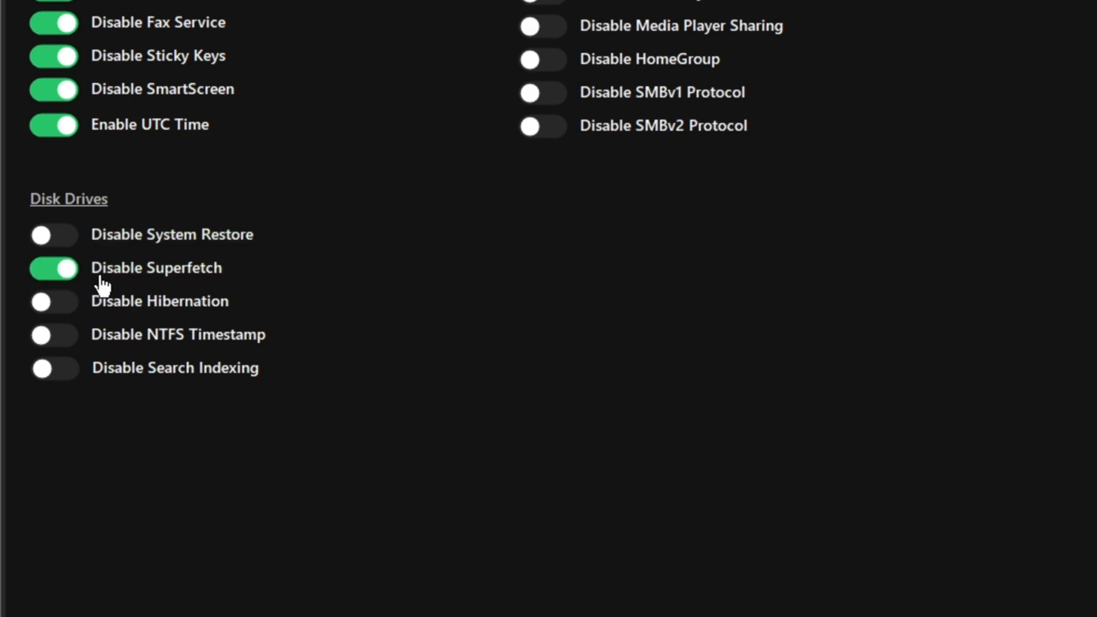
pyautogui.moveTo(69, 285)
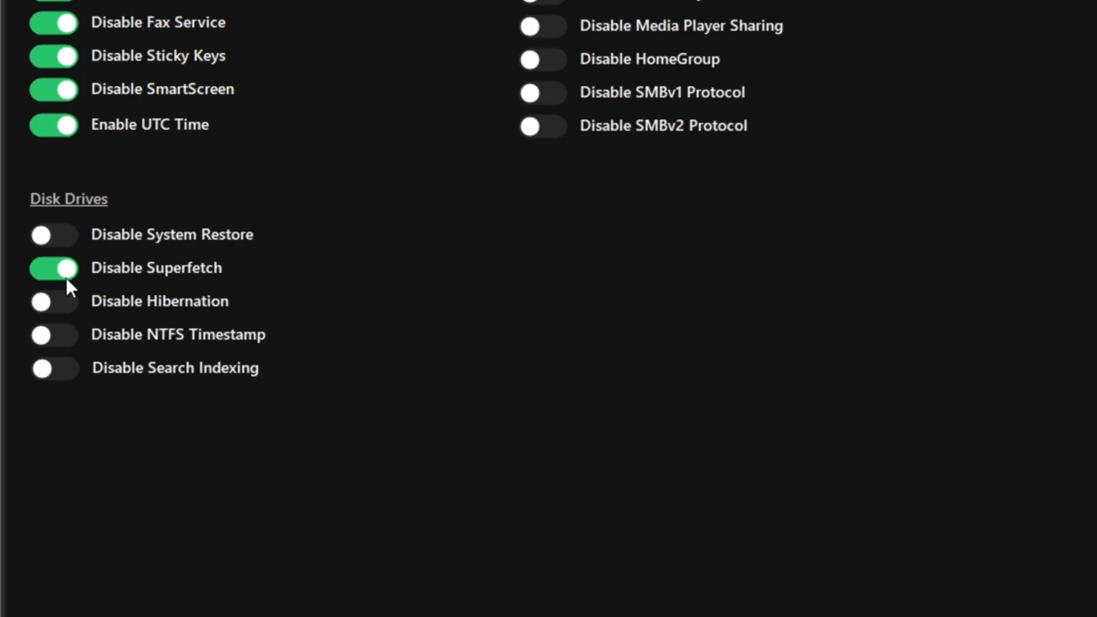
pyautogui.moveTo(97, 327)
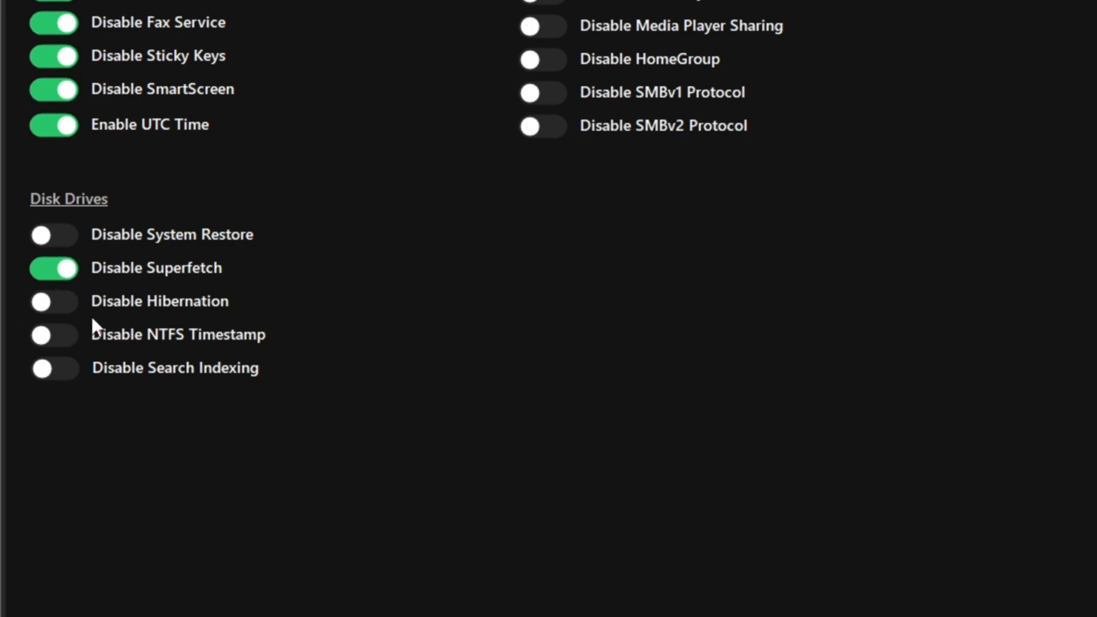
pyautogui.click(54, 301)
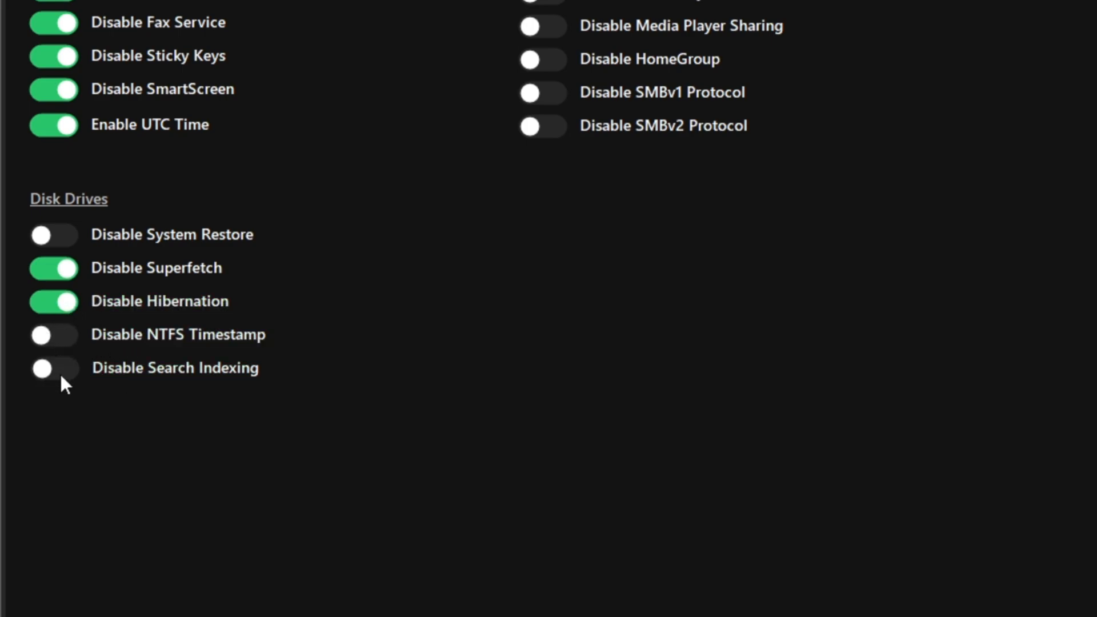
pyautogui.click(54, 368)
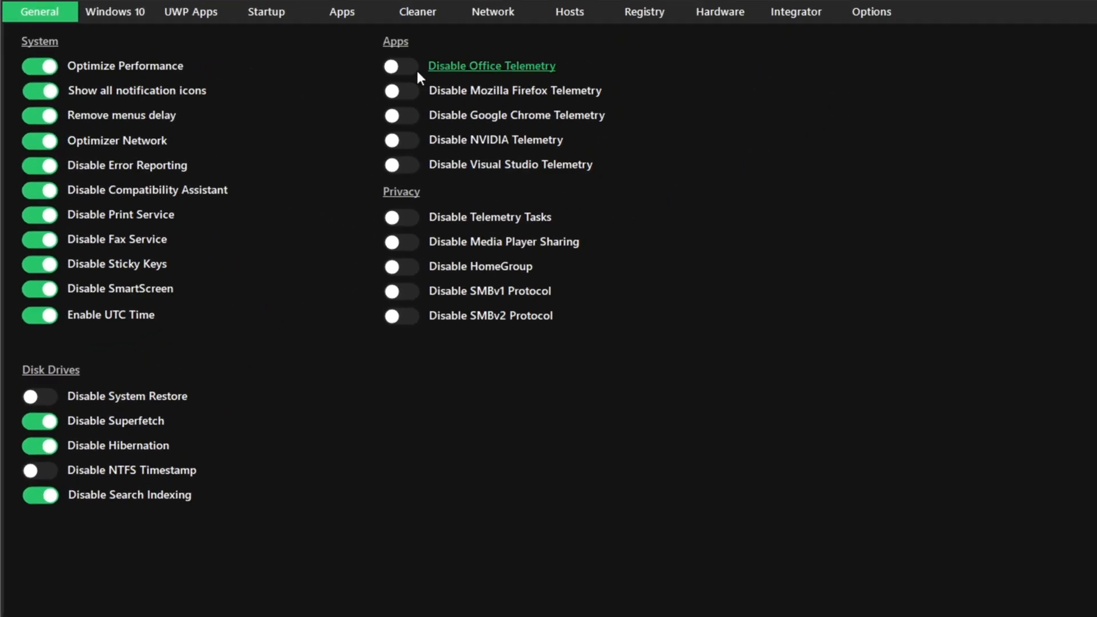
# Step: Switch on Disable Office Telemetry, Telemetry Tasks, Media Player Sharing and SMBv2 Protocol
pyautogui.click(399, 67)
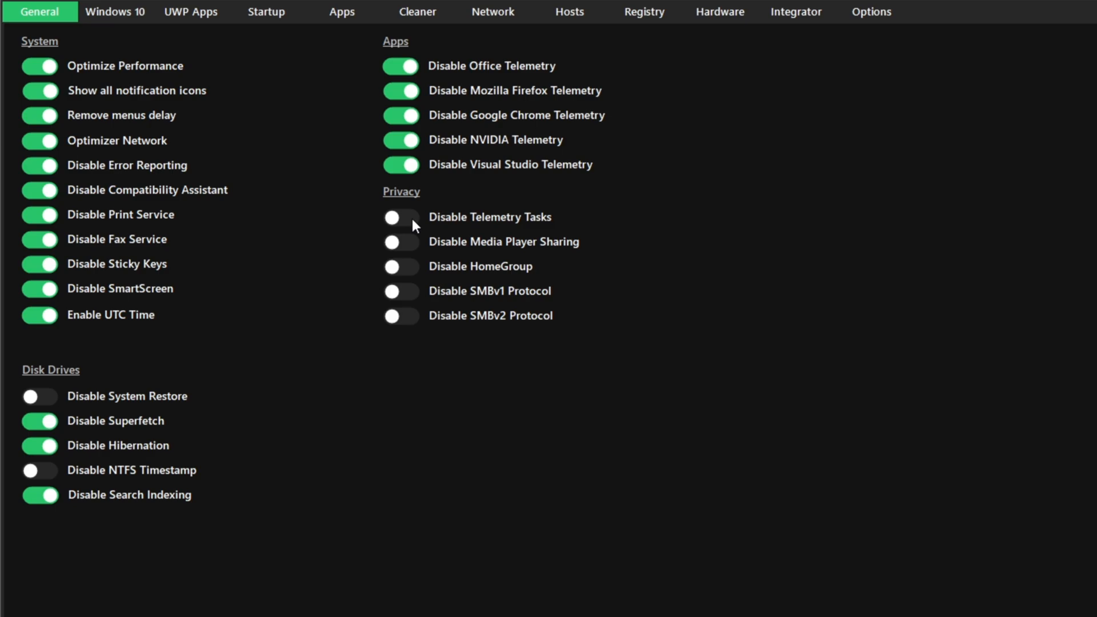
pyautogui.click(400, 241)
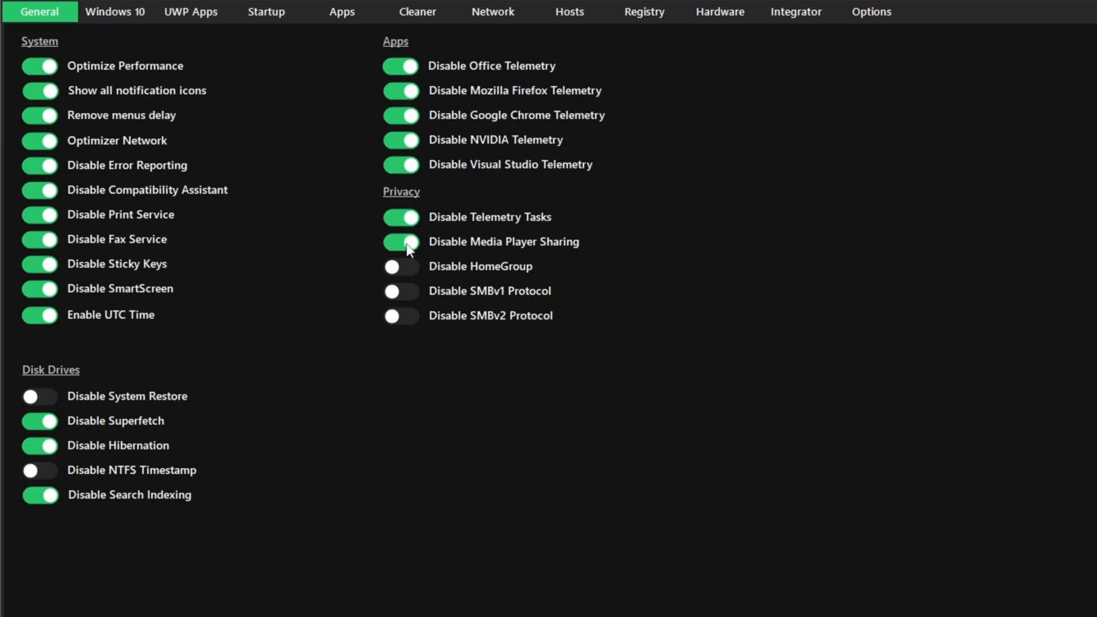
pyautogui.click(400, 266)
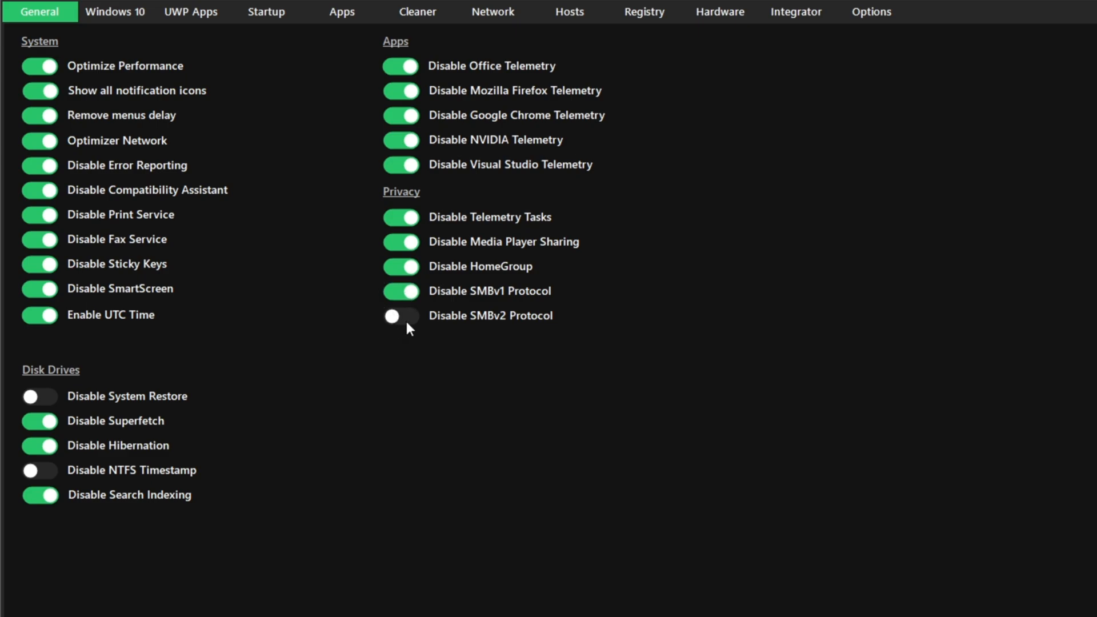
pyautogui.click(402, 315)
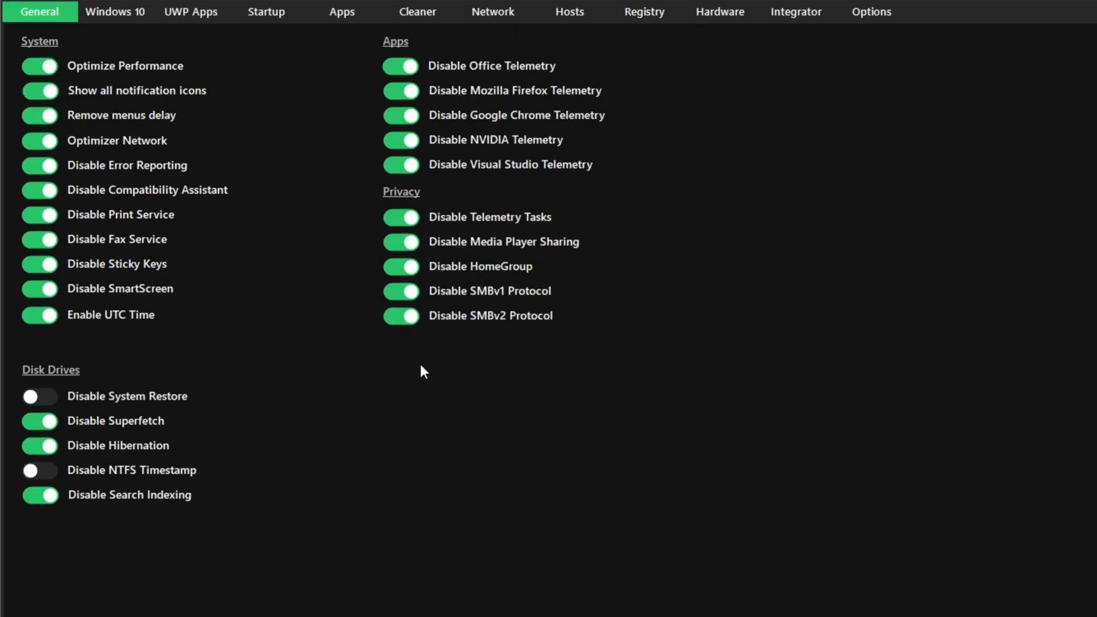
pyautogui.moveTo(426, 369)
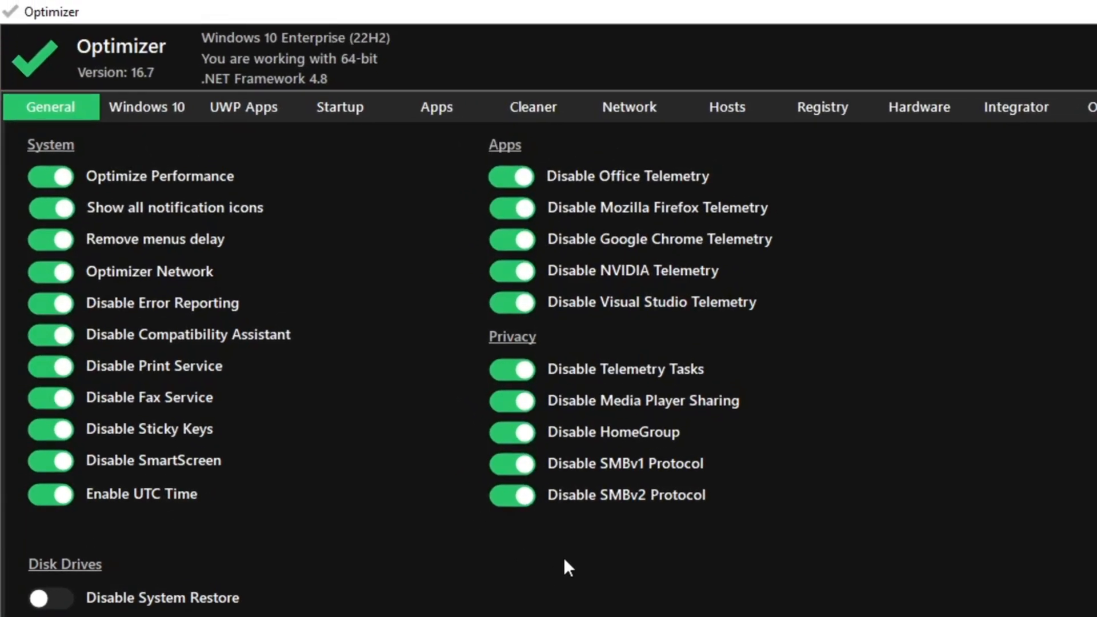
# Step: On the Windows 10 tab, switch on Disable My People, Enable Long Paths and Disable TPM Check
pyautogui.click(145, 107)
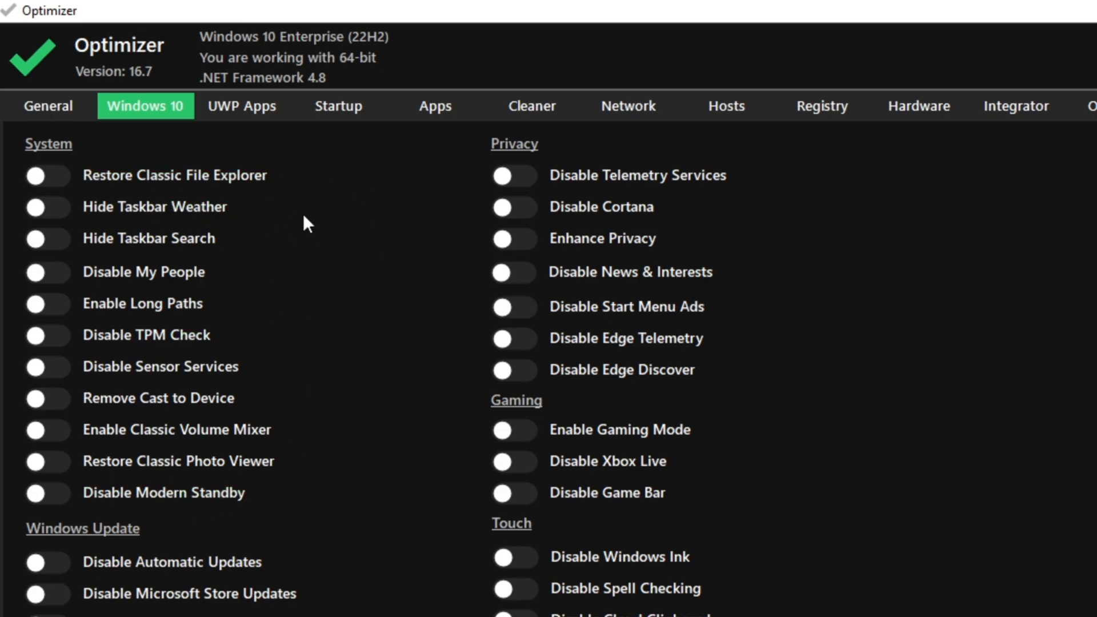
pyautogui.moveTo(105, 280)
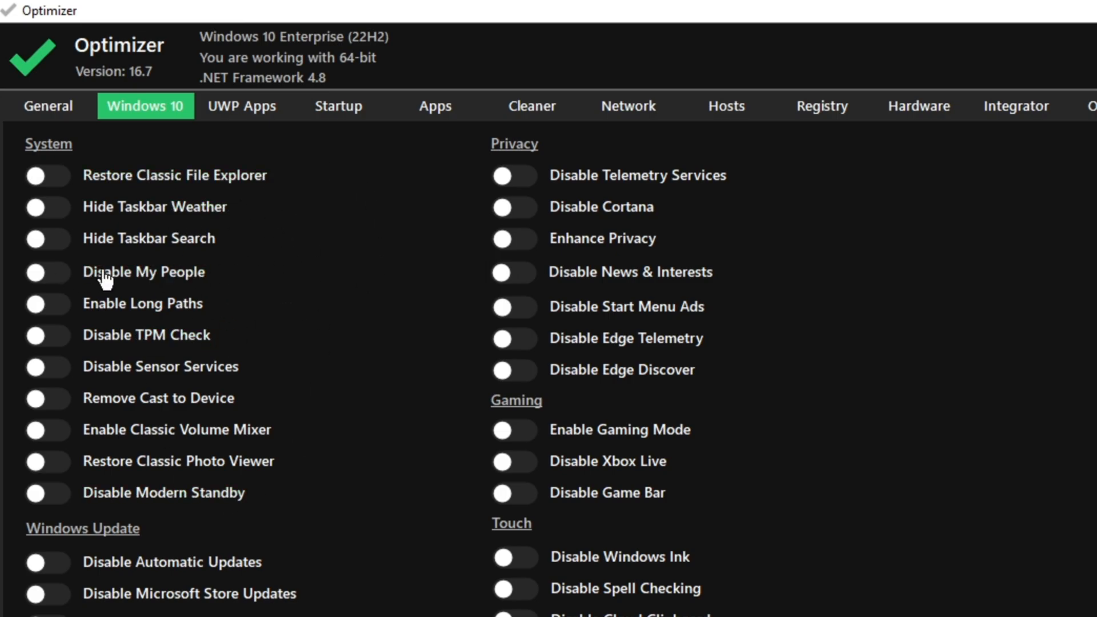
pyautogui.click(46, 272)
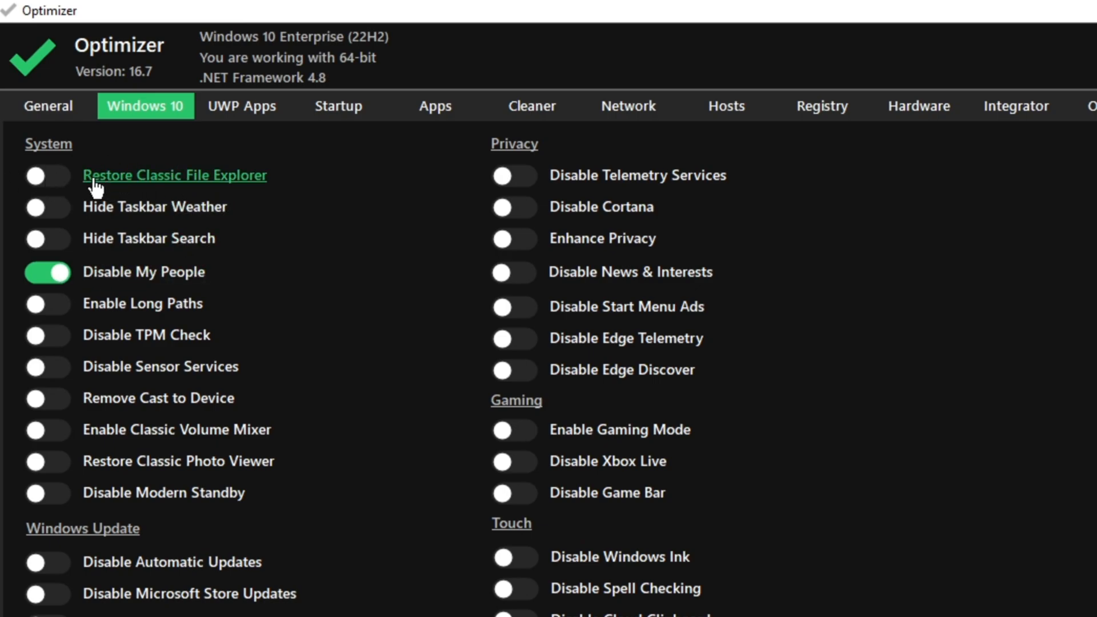
pyautogui.moveTo(114, 316)
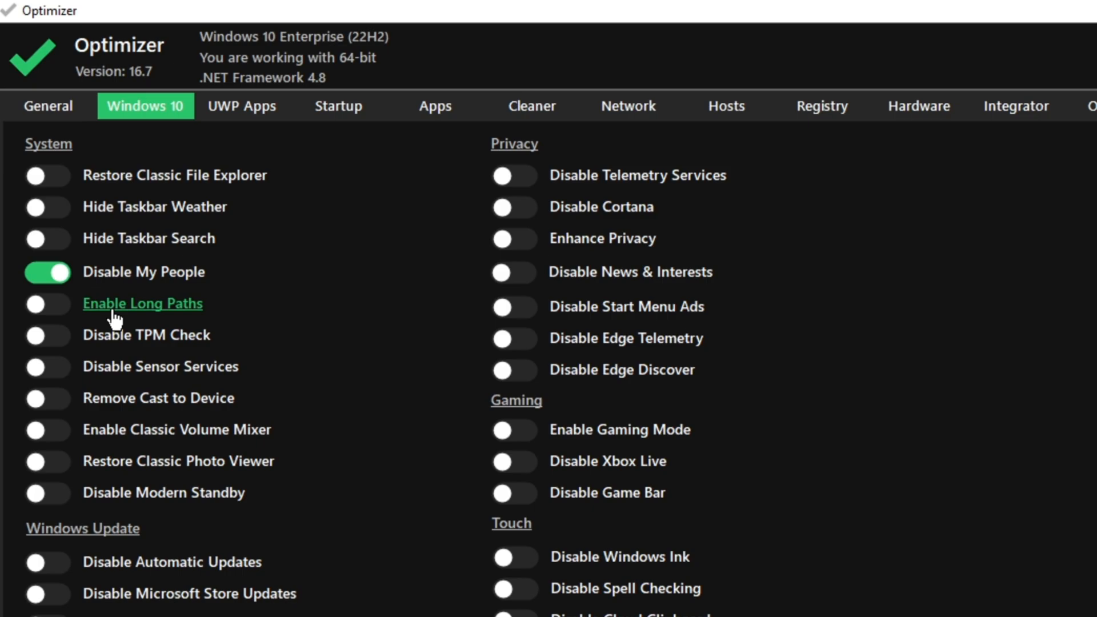
pyautogui.click(47, 304)
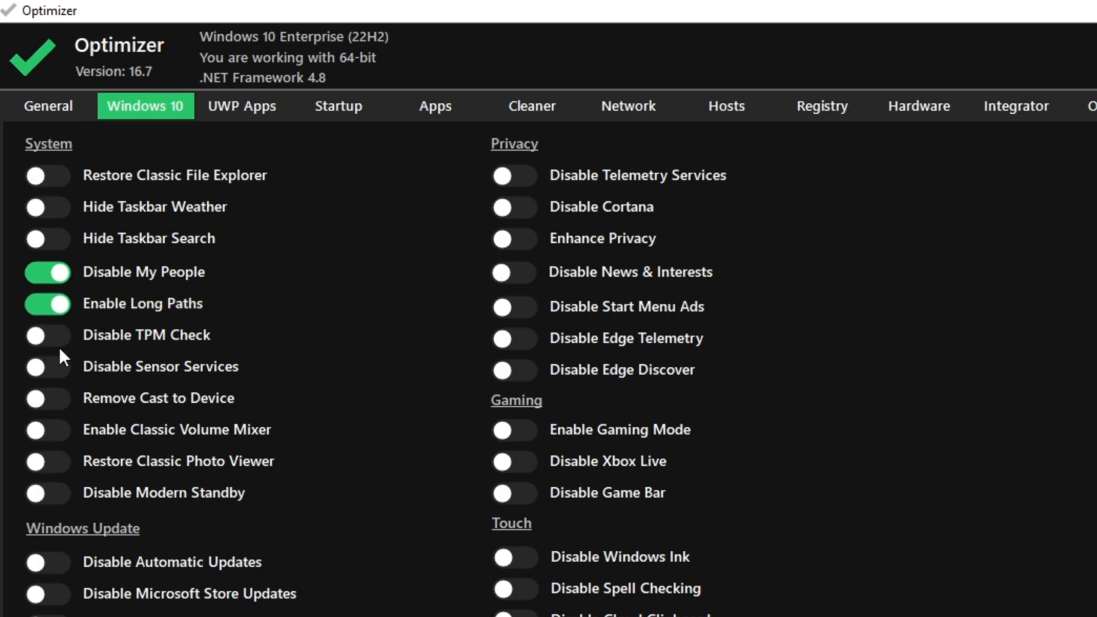
pyautogui.click(47, 335)
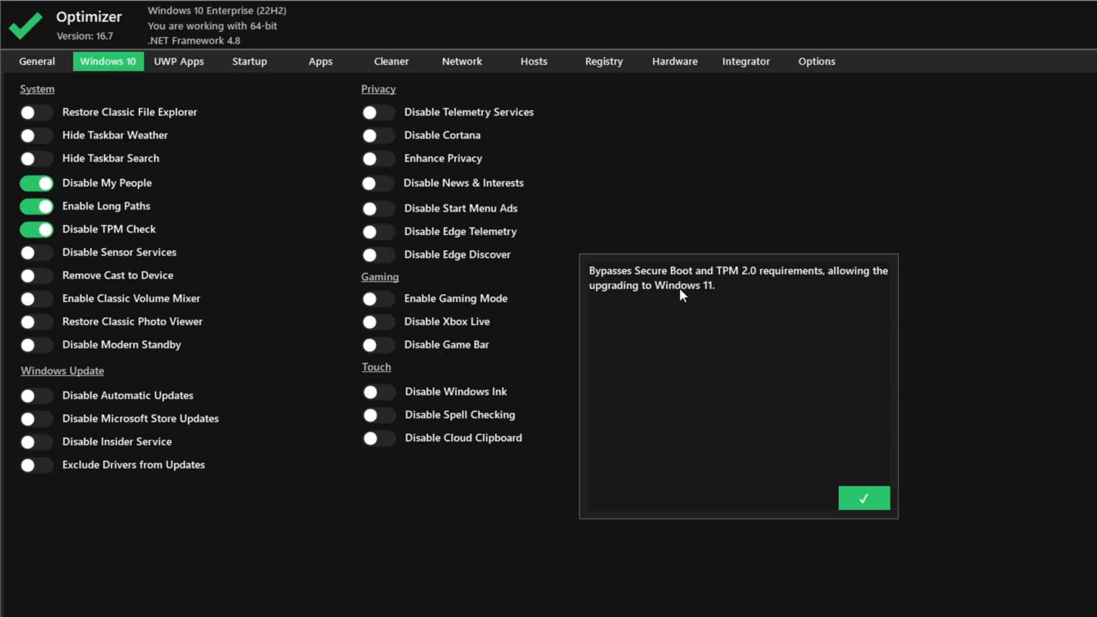
pyautogui.moveTo(650, 289)
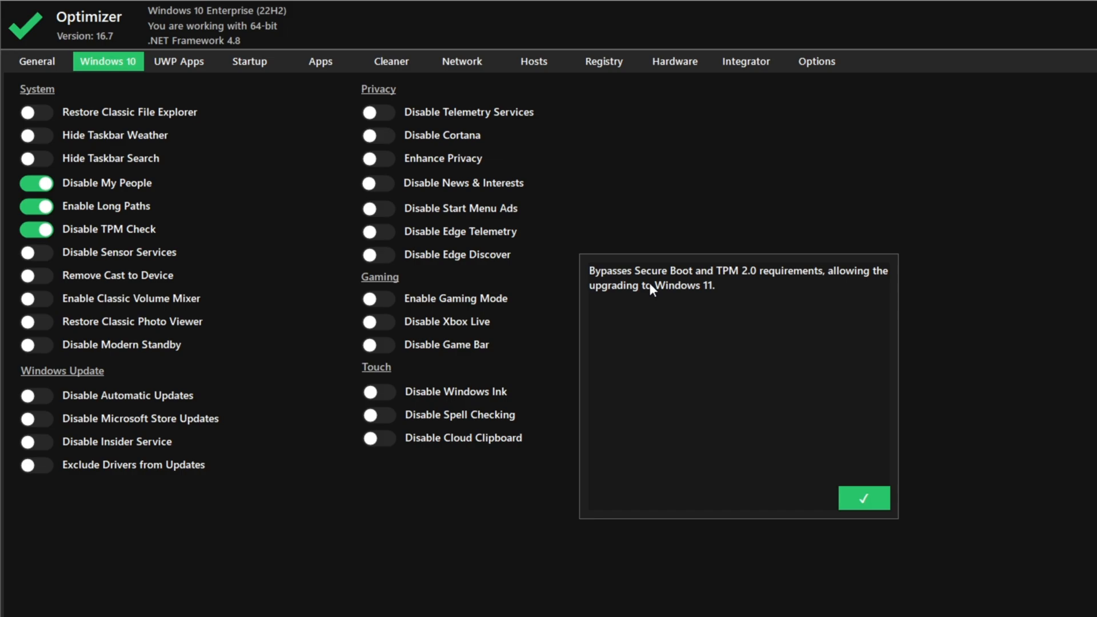
pyautogui.moveTo(742, 309)
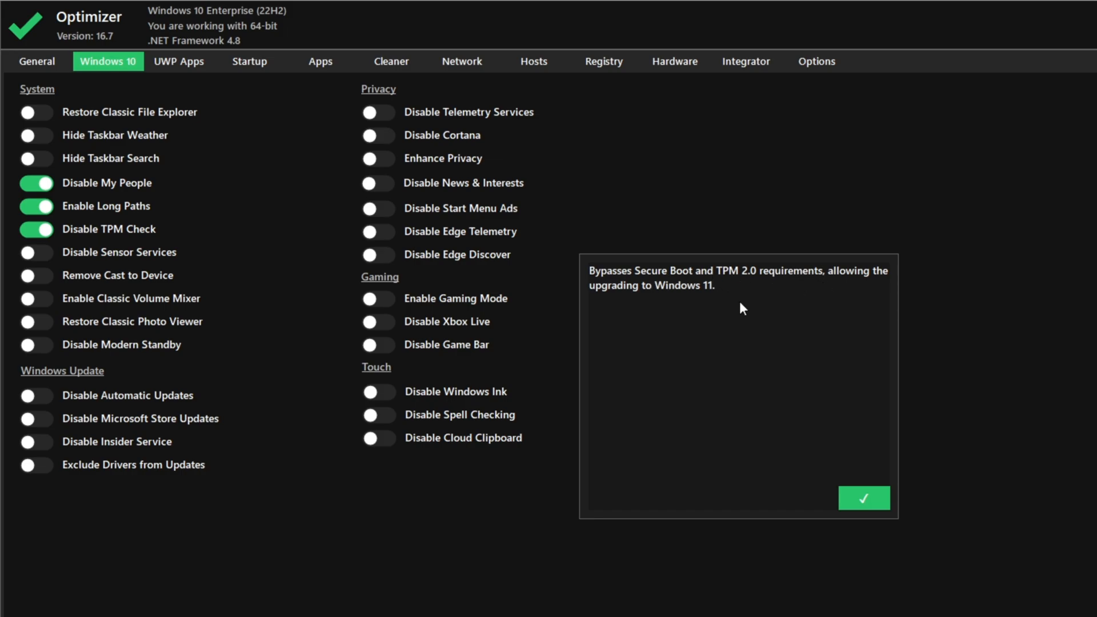
pyautogui.moveTo(759, 320)
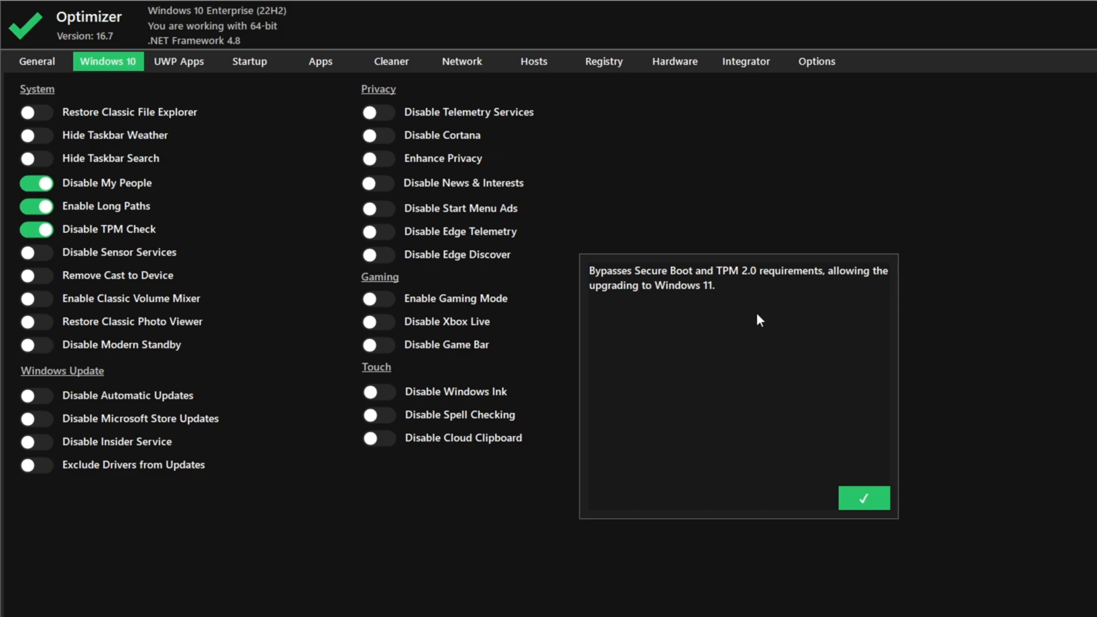
pyautogui.moveTo(804, 358)
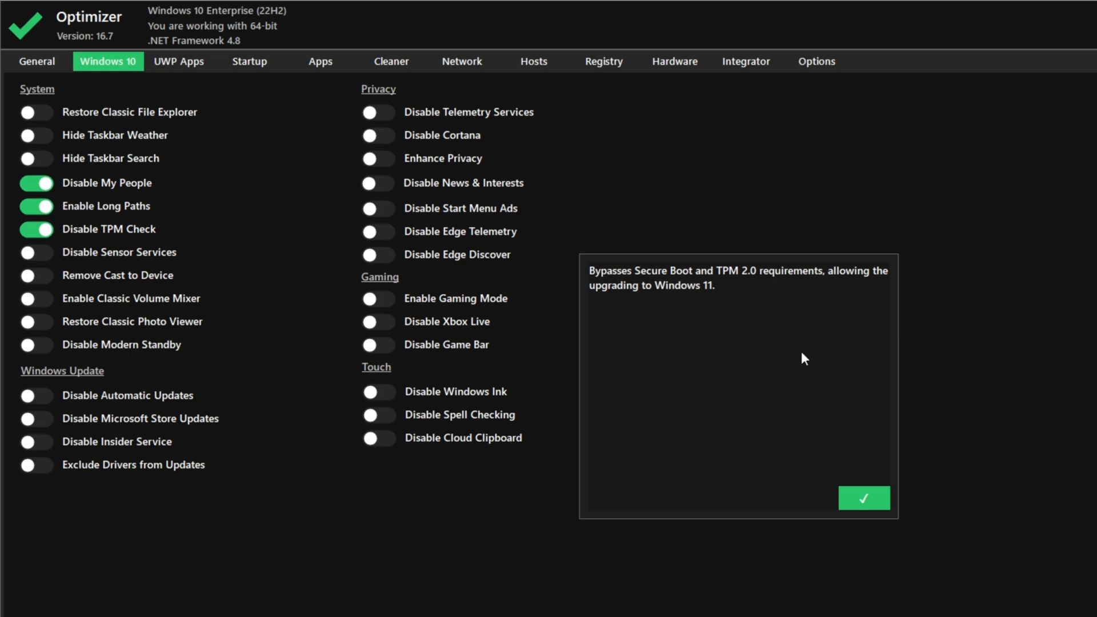
# Step: Dismiss the TPM notice and switch on Disable Sensor Services, Remove Cast to Device and Restore Classic Photo Viewer
pyautogui.click(864, 499)
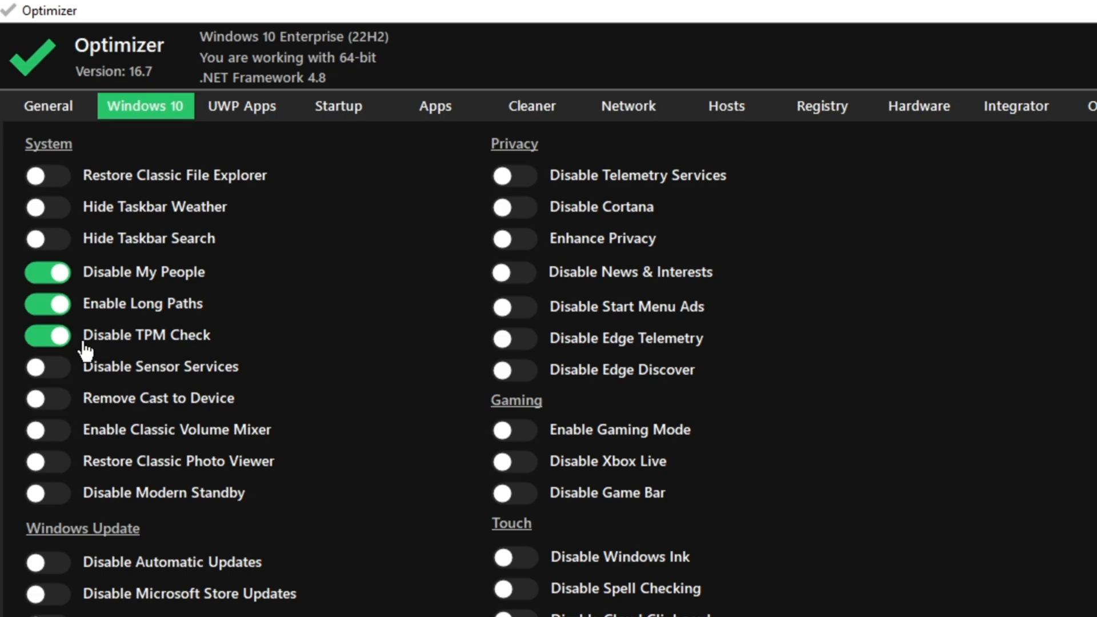
pyautogui.moveTo(91, 378)
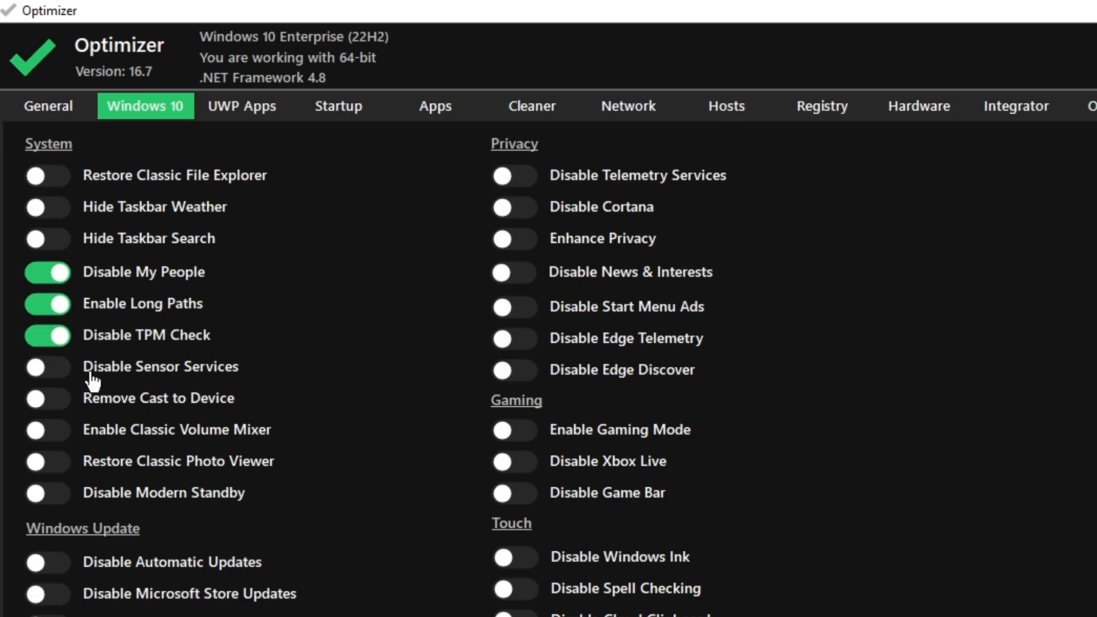
pyautogui.click(47, 366)
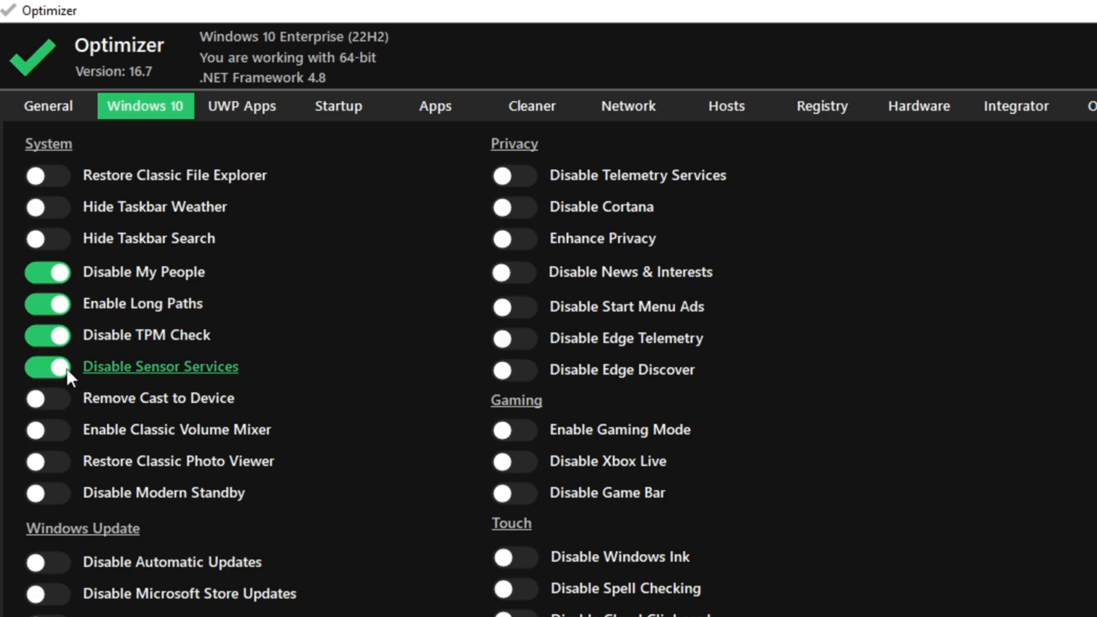
pyautogui.click(46, 398)
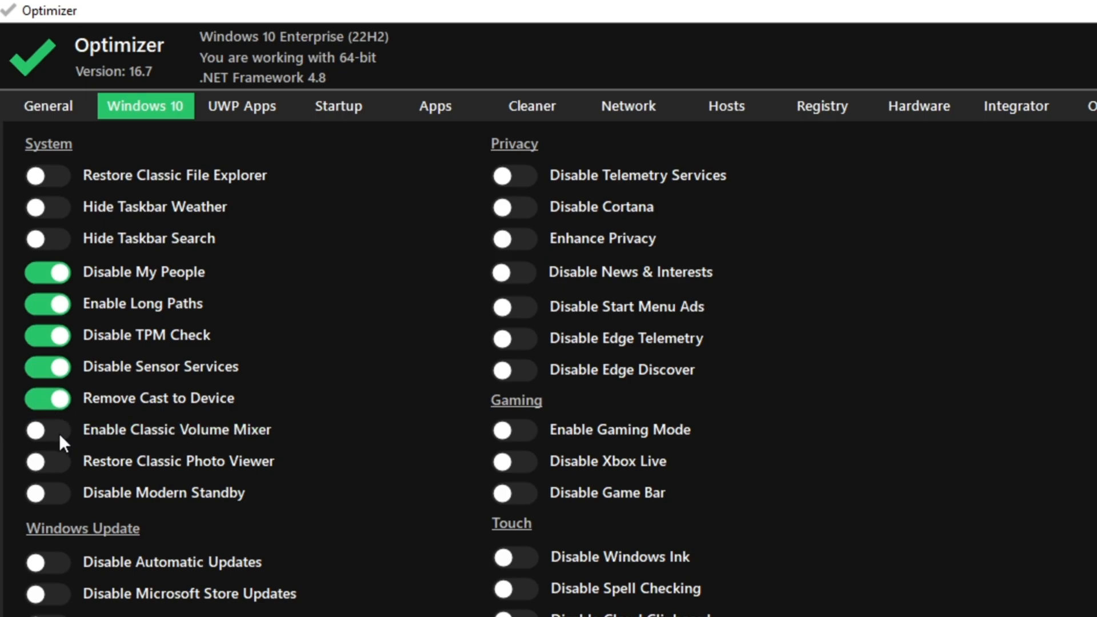
pyautogui.moveTo(84, 448)
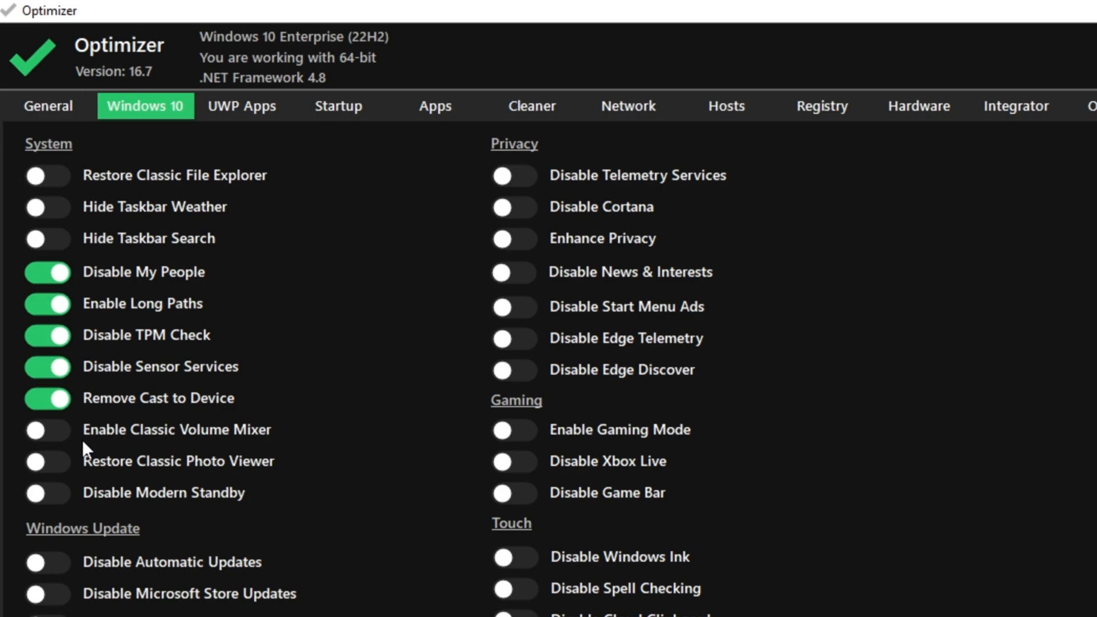
pyautogui.moveTo(57, 475)
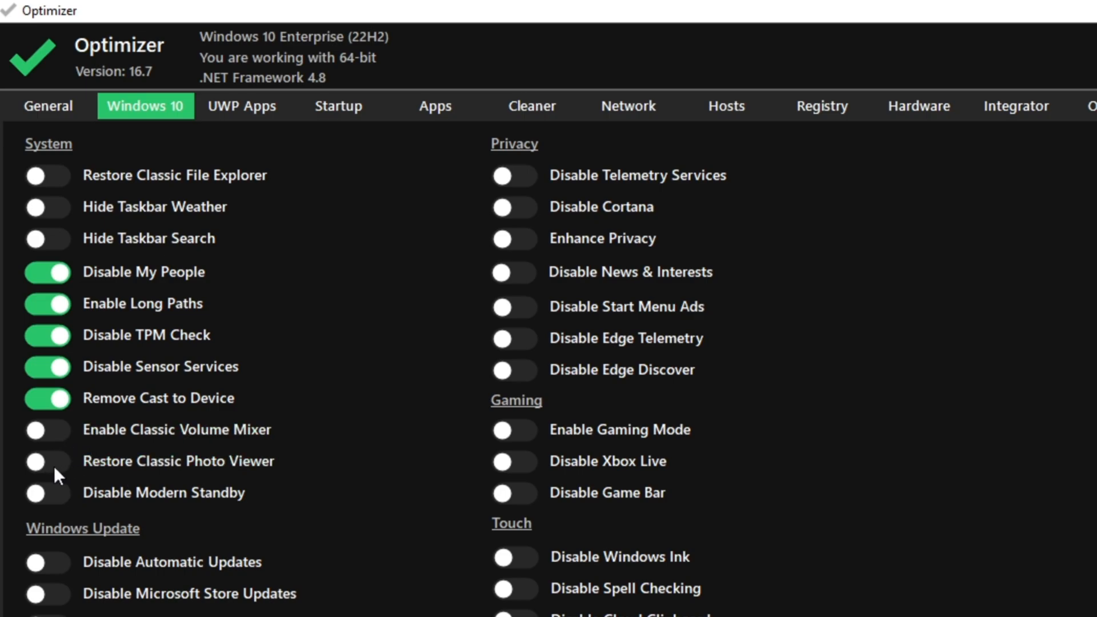
pyautogui.click(47, 460)
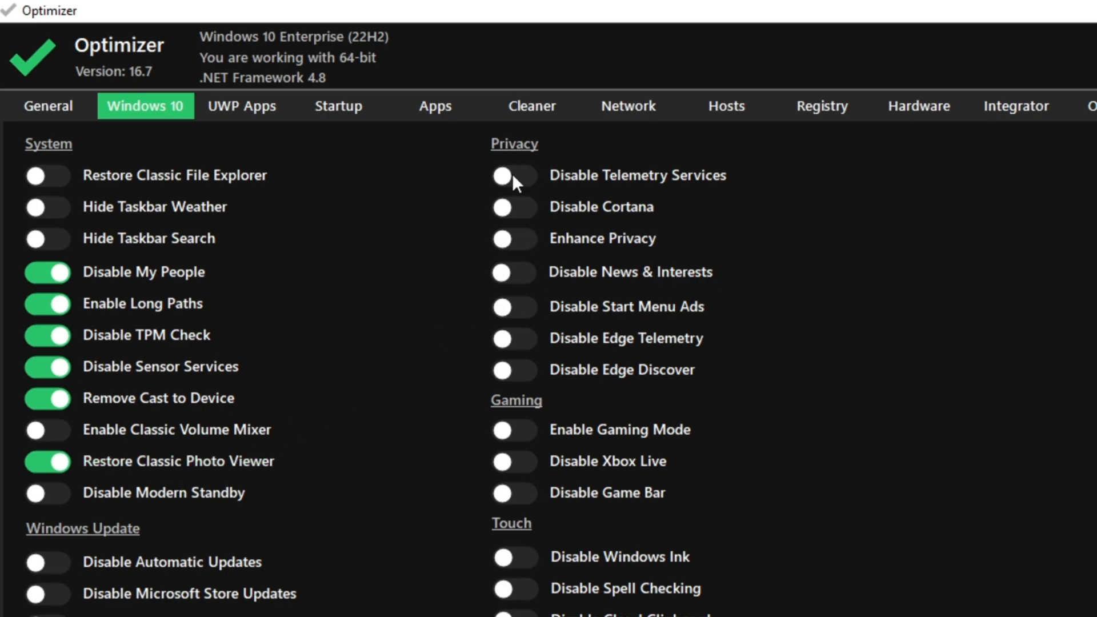
# Step: Switch on Disable Telemetry Services, Enable Gaming Mode and Disable Cloud Clipboard
pyautogui.click(515, 175)
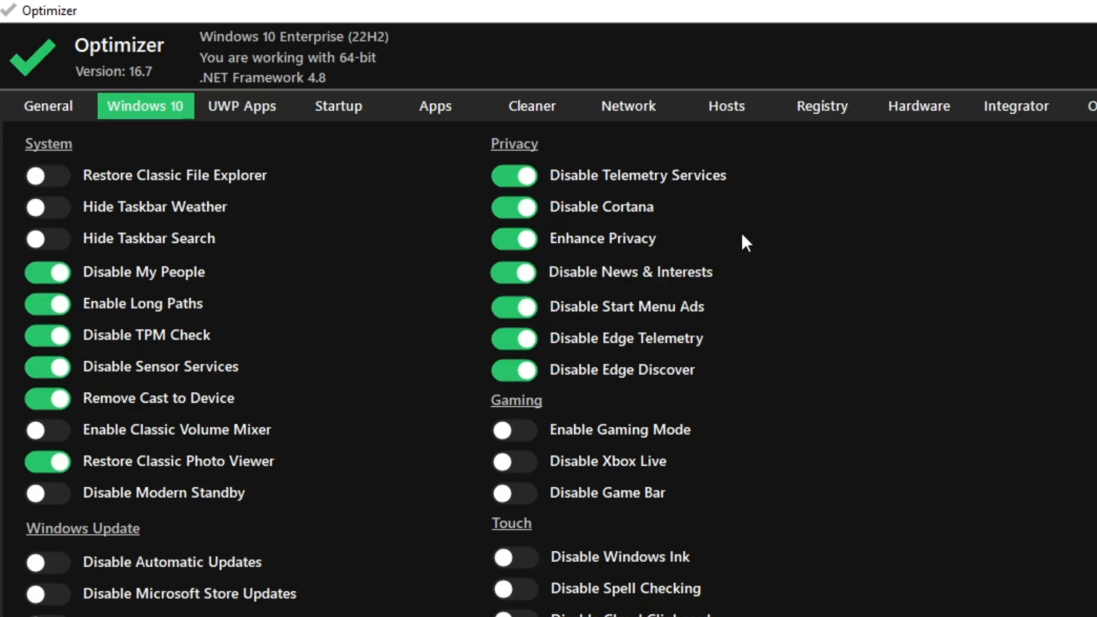
pyautogui.moveTo(535, 432)
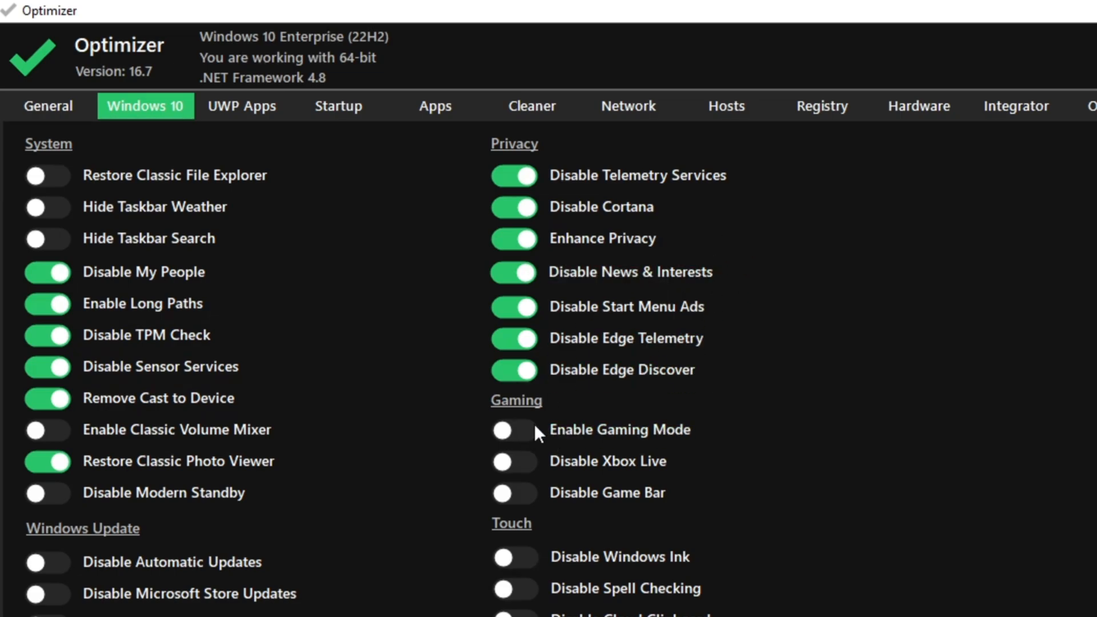
pyautogui.click(513, 430)
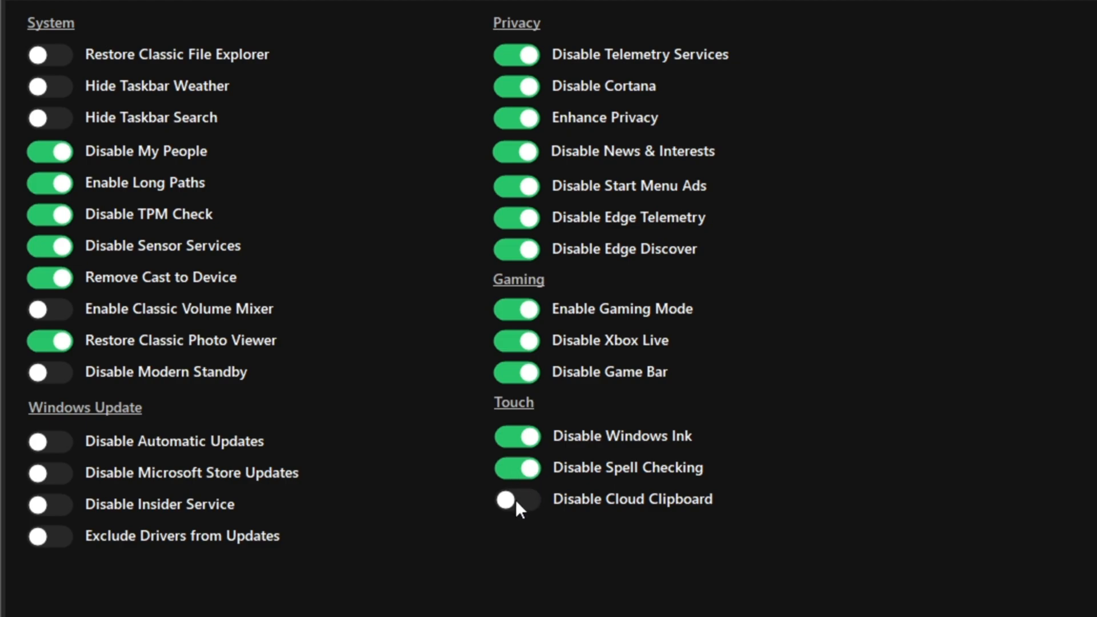
pyautogui.click(517, 500)
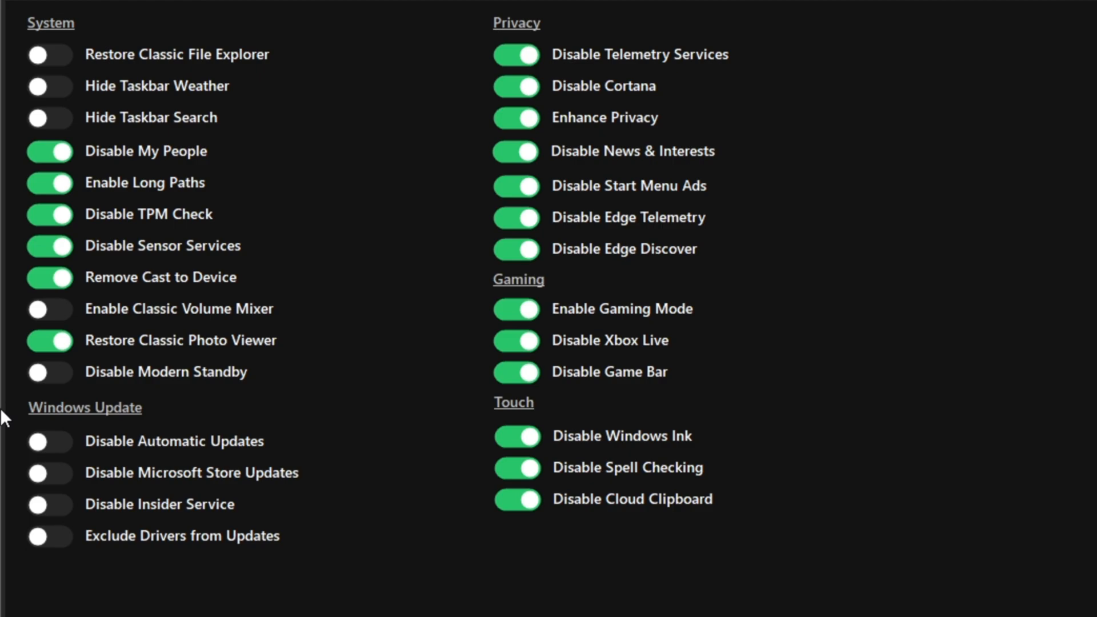
pyautogui.moveTo(115, 492)
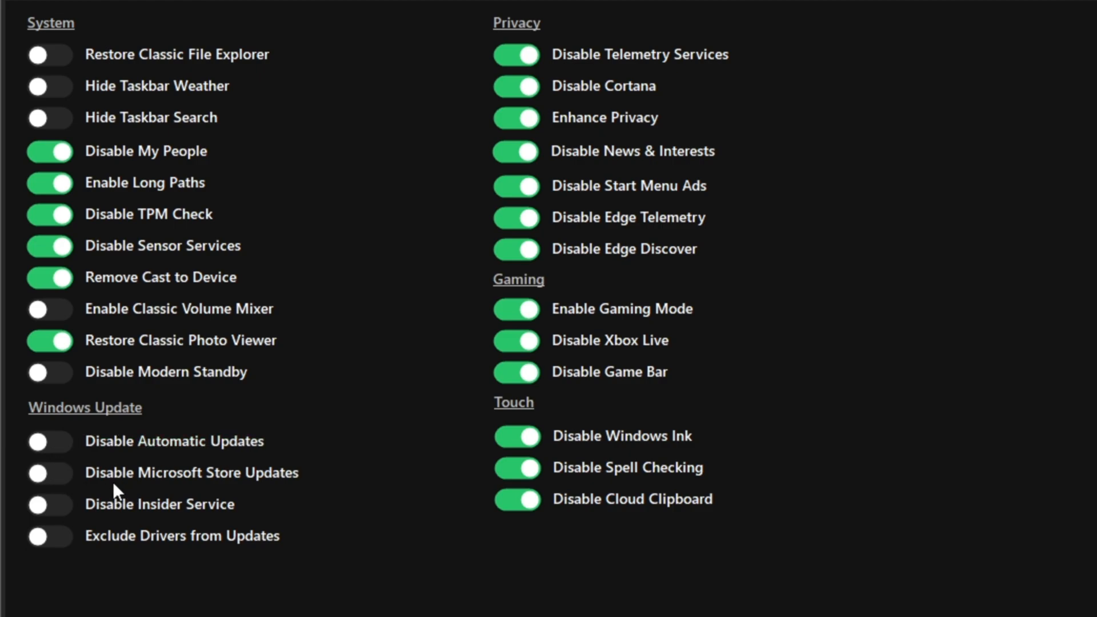
# Step: Switch on Disable Microsoft Store Updates, Disable Insider Service and Exclude Drivers from Updates
pyautogui.click(49, 473)
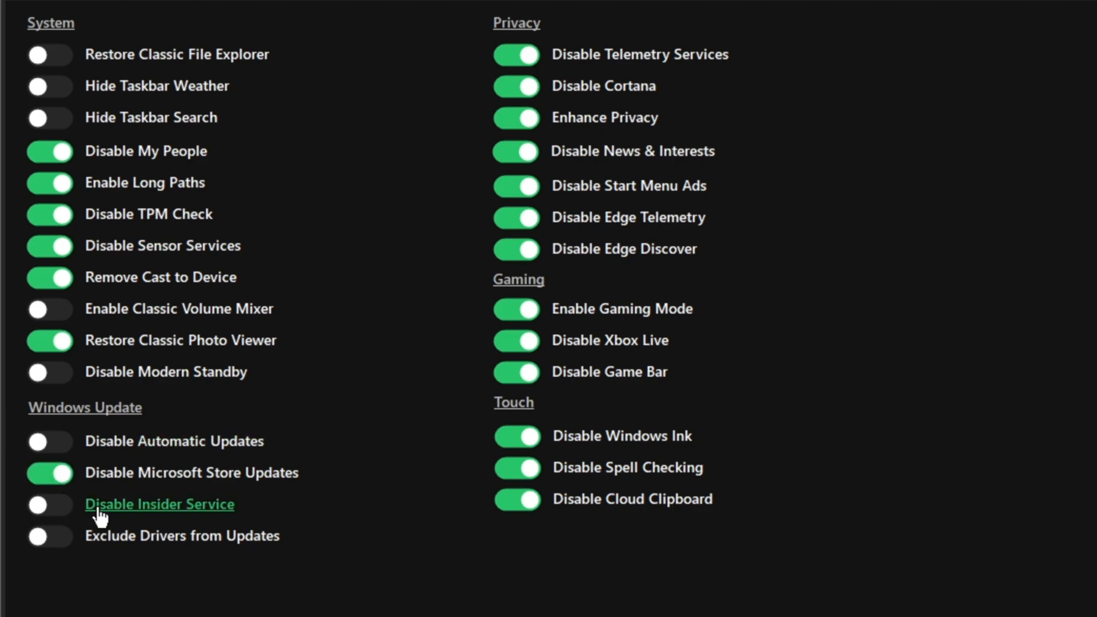
pyautogui.click(49, 504)
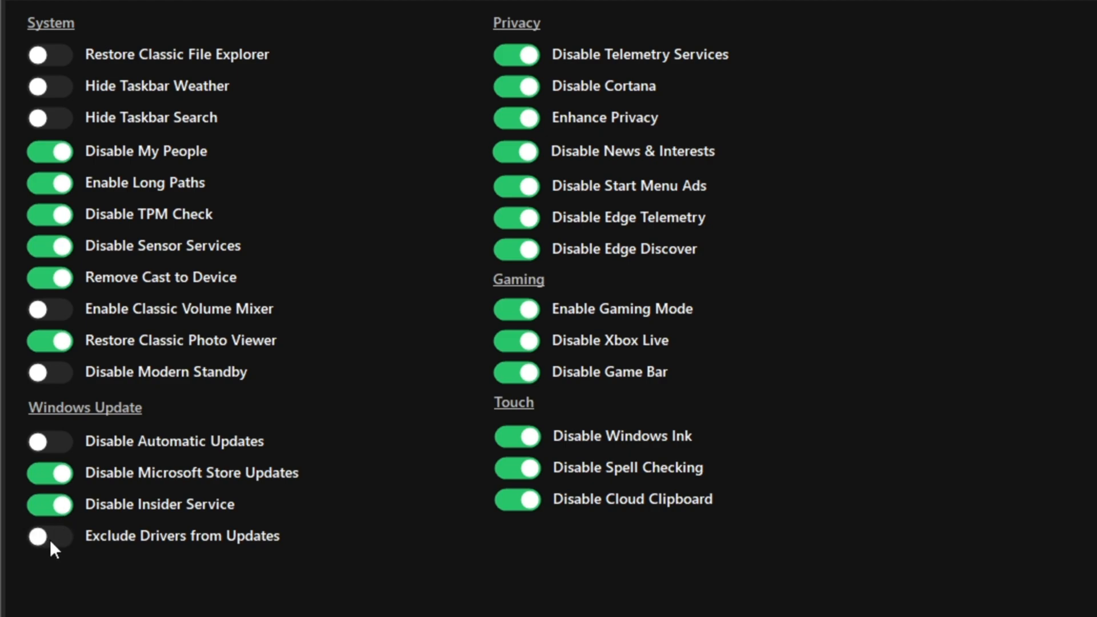
pyautogui.click(49, 536)
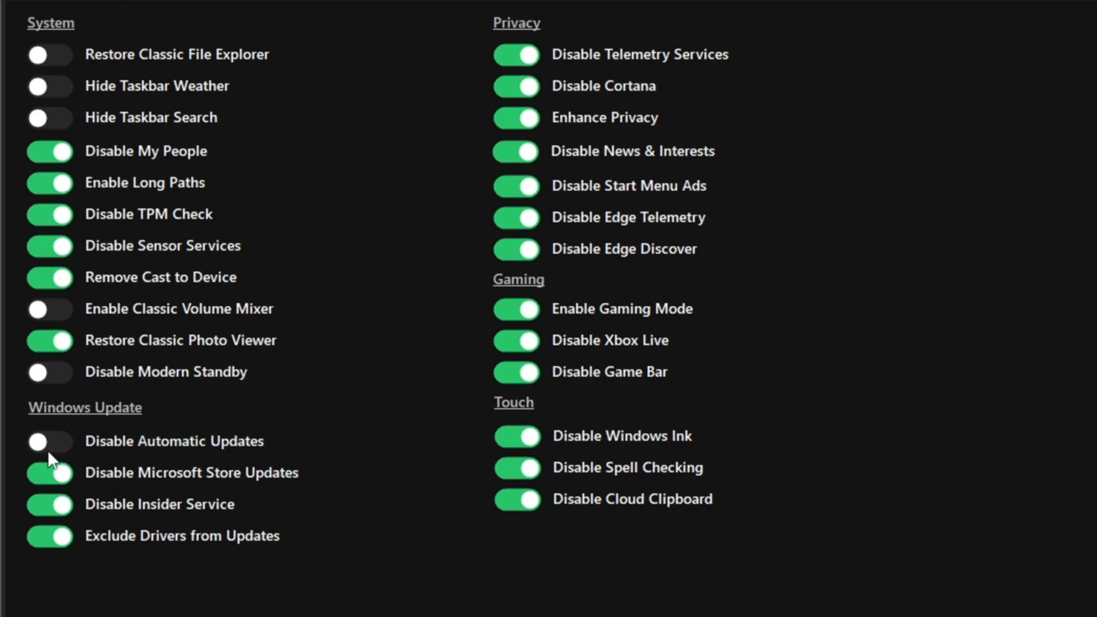
pyautogui.moveTo(66, 458)
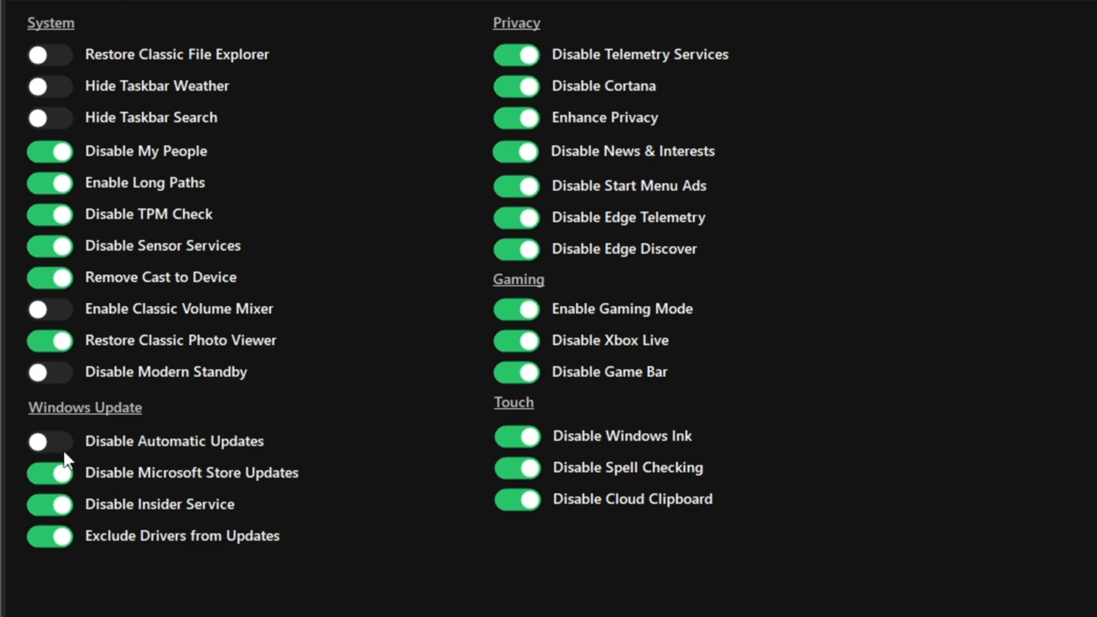
pyautogui.moveTo(95, 459)
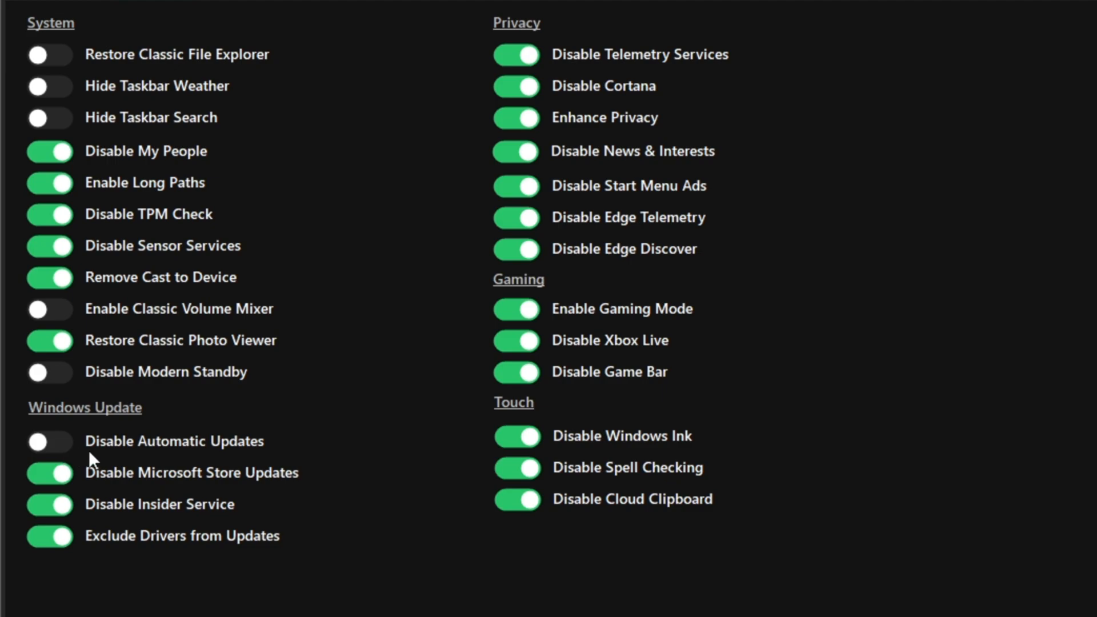
pyautogui.moveTo(174, 441)
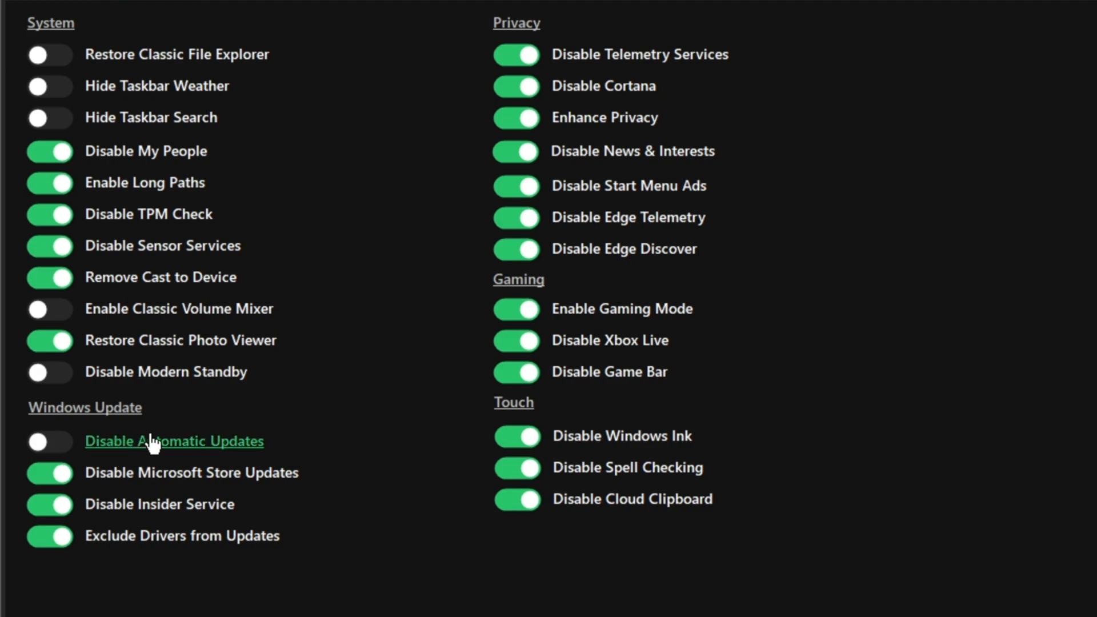
pyautogui.moveTo(96, 421)
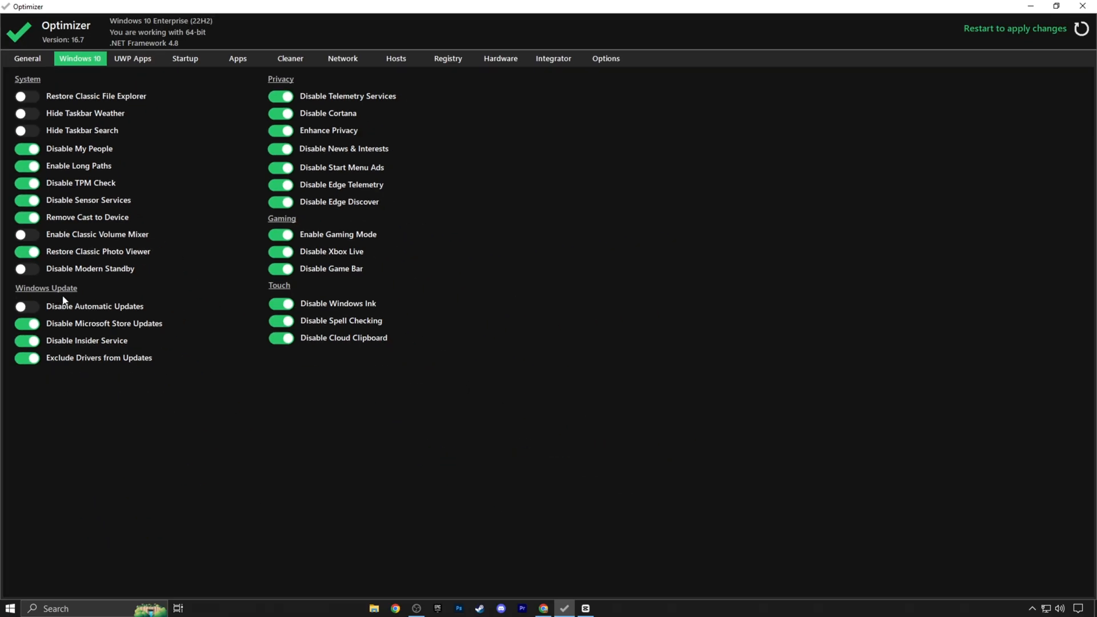
# Step: Check Windows Update in Settings, switch on Disable Automatic Updates, and show the Startup items list
pyautogui.click(9, 608)
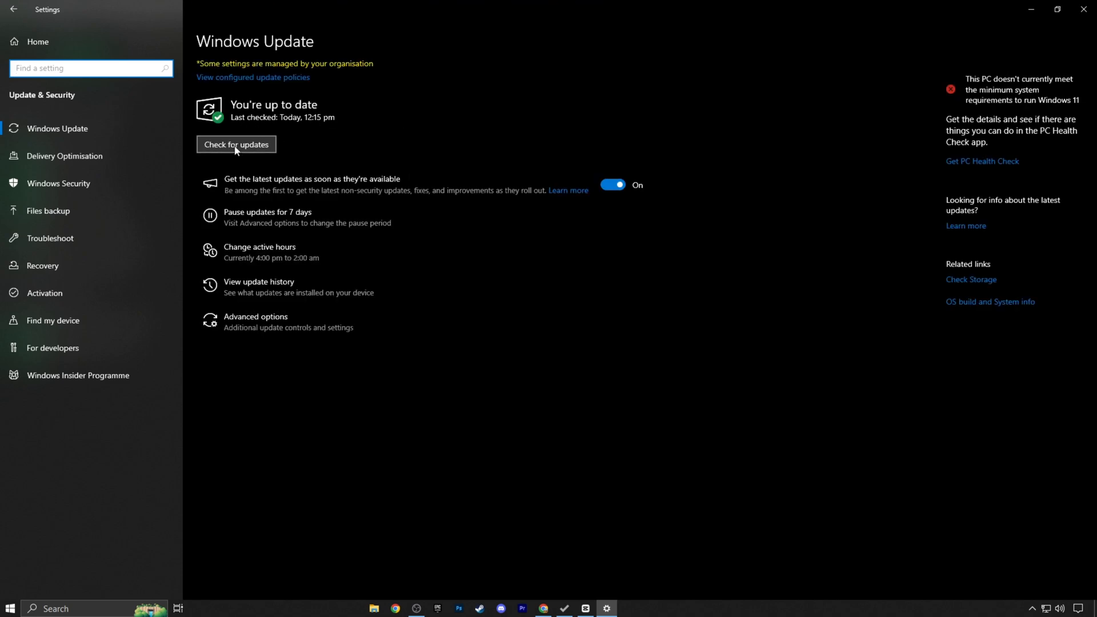
pyautogui.moveTo(299, 150)
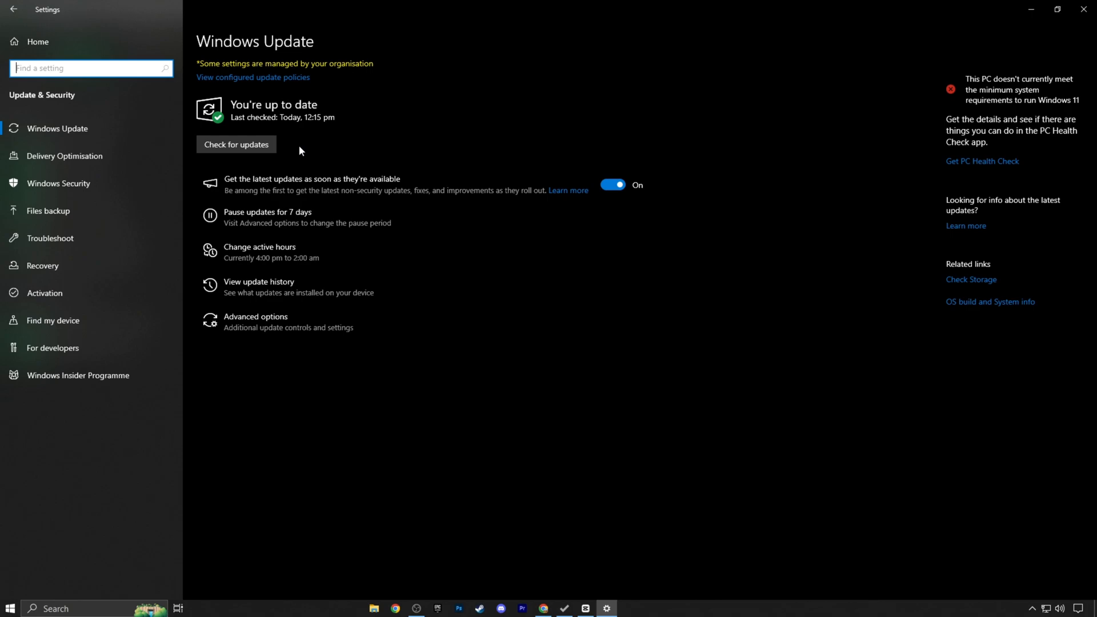
pyautogui.moveTo(335, 155)
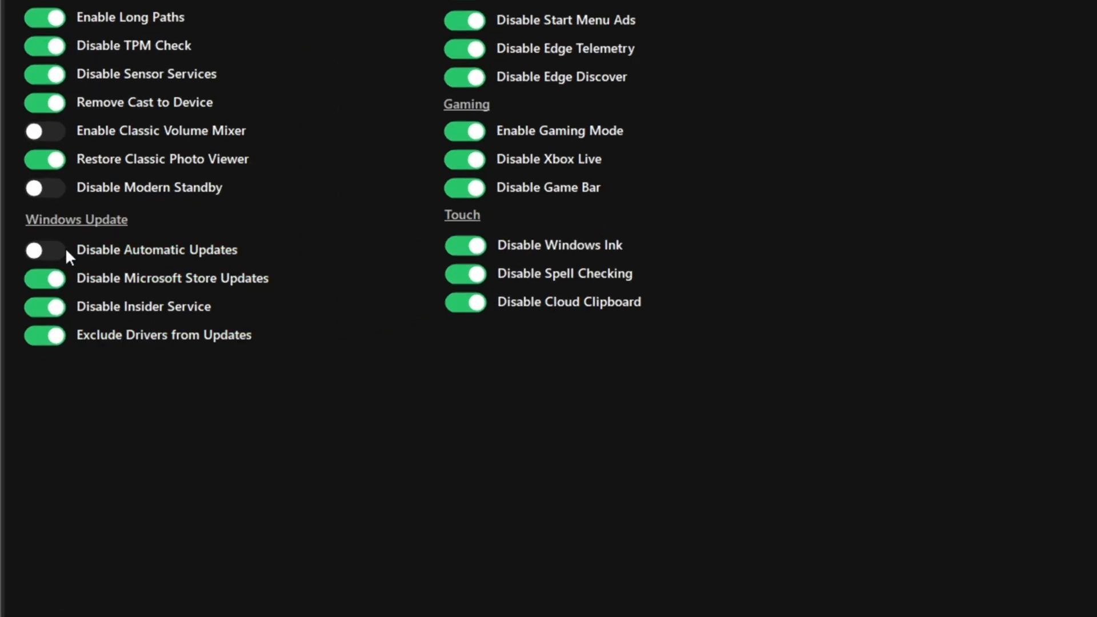
pyautogui.click(45, 251)
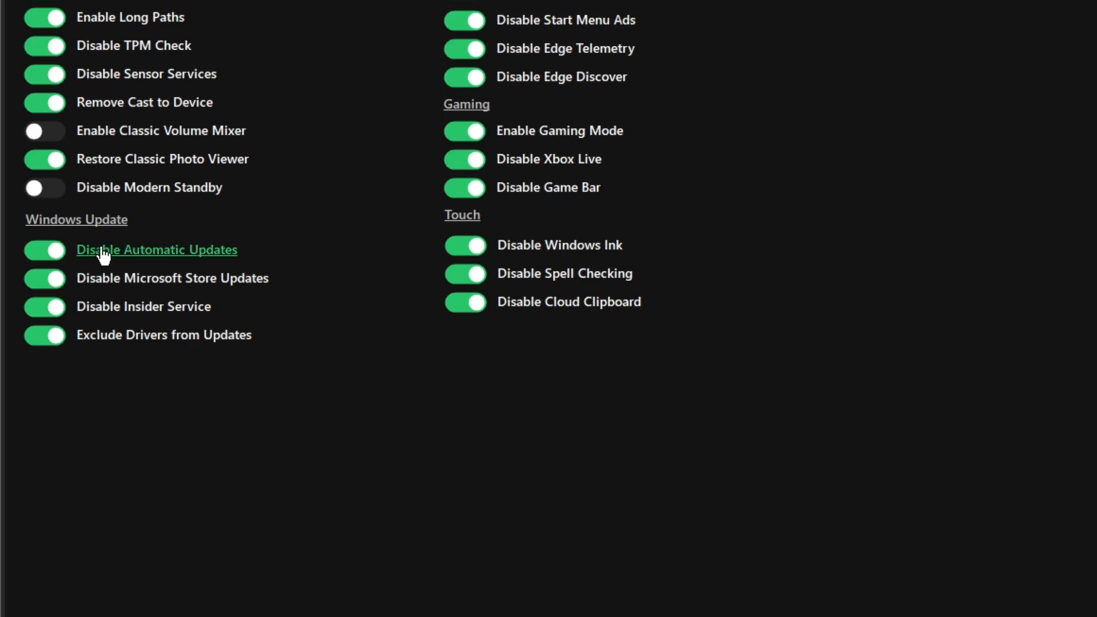
pyautogui.click(272, 64)
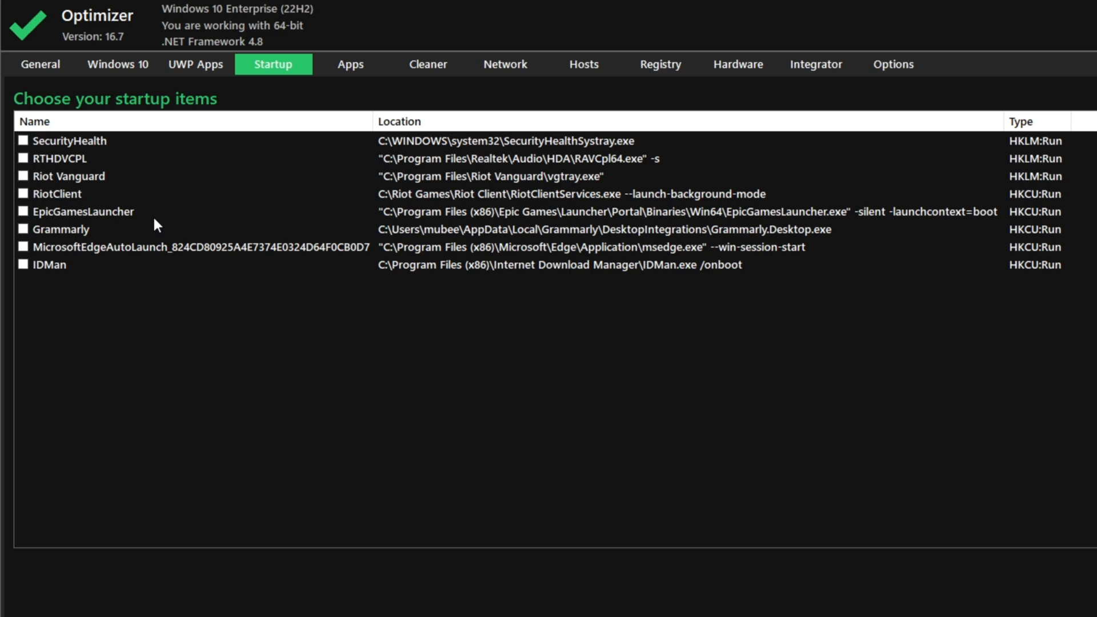
pyautogui.moveTo(301, 309)
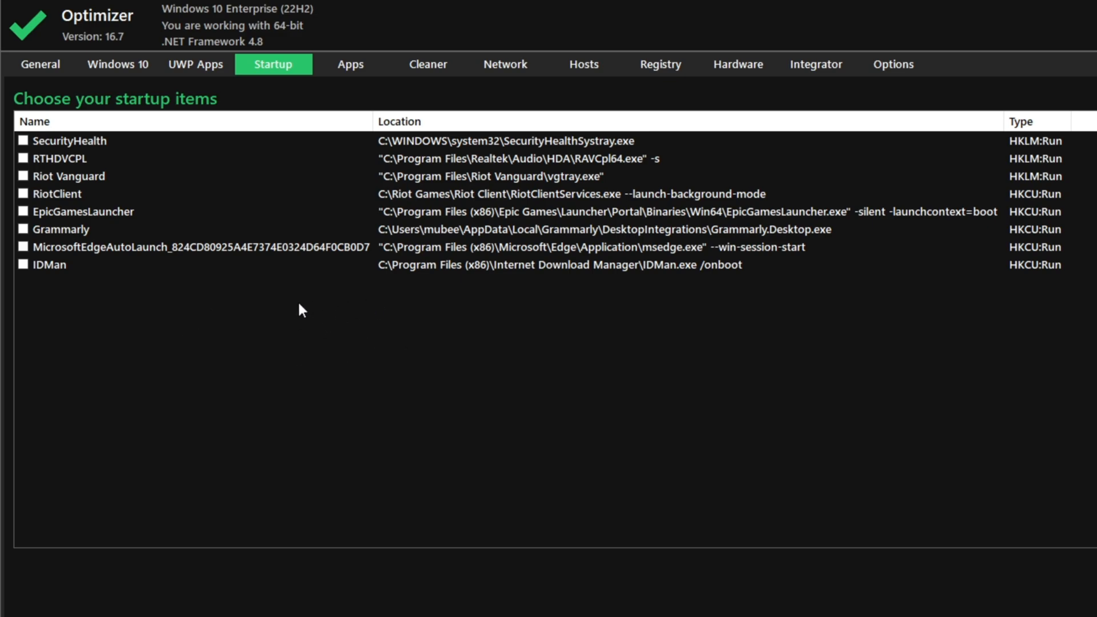
pyautogui.moveTo(273, 297)
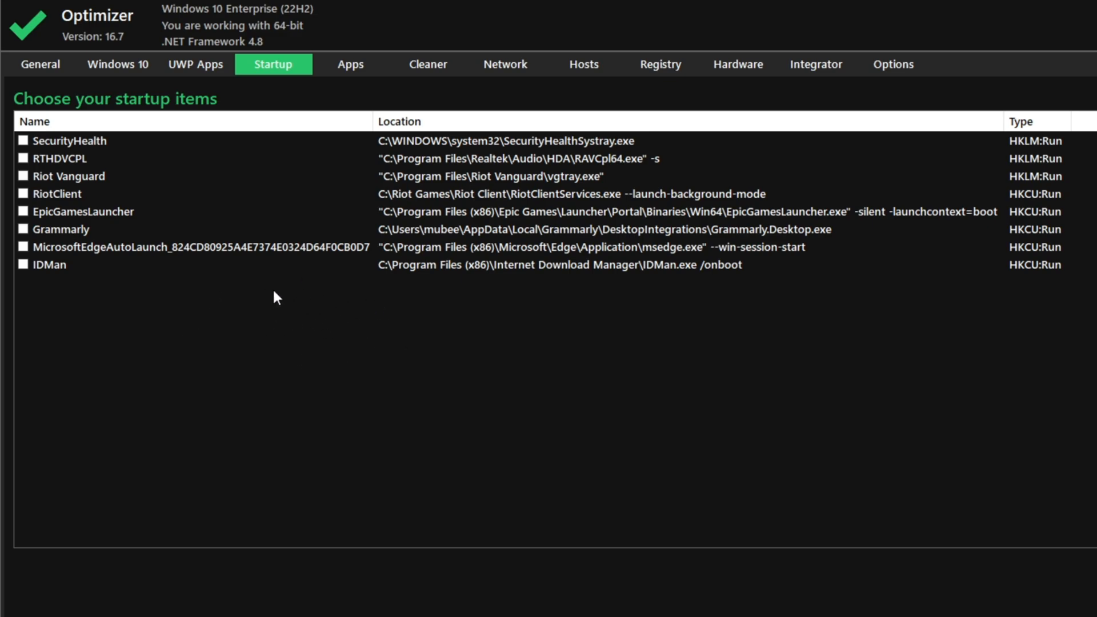
pyautogui.moveTo(231, 301)
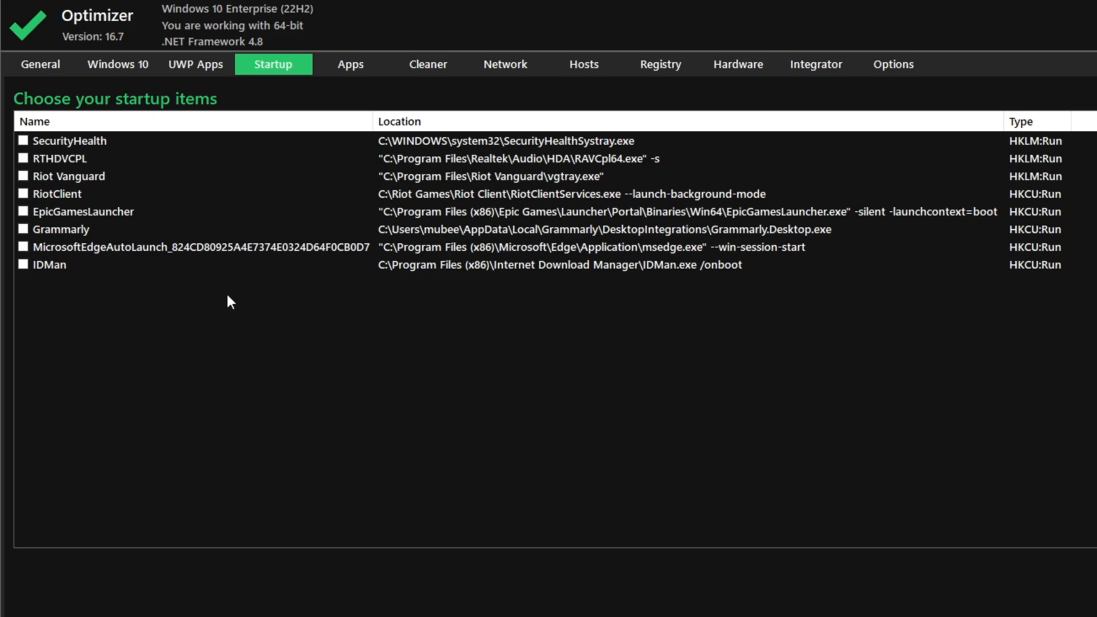
pyautogui.moveTo(267, 247)
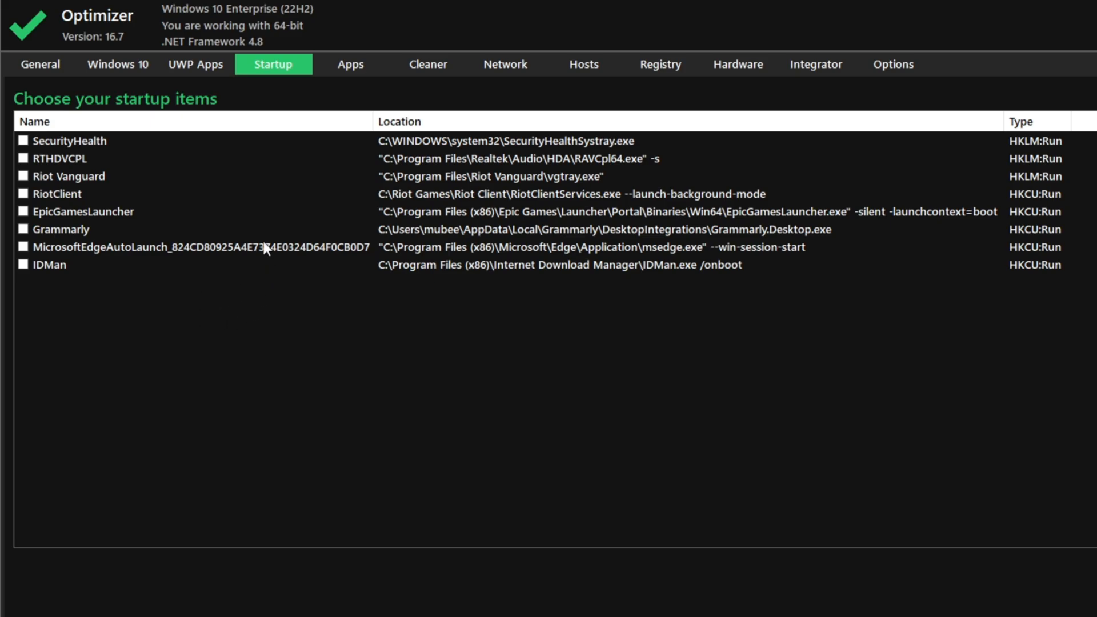
pyautogui.moveTo(172, 293)
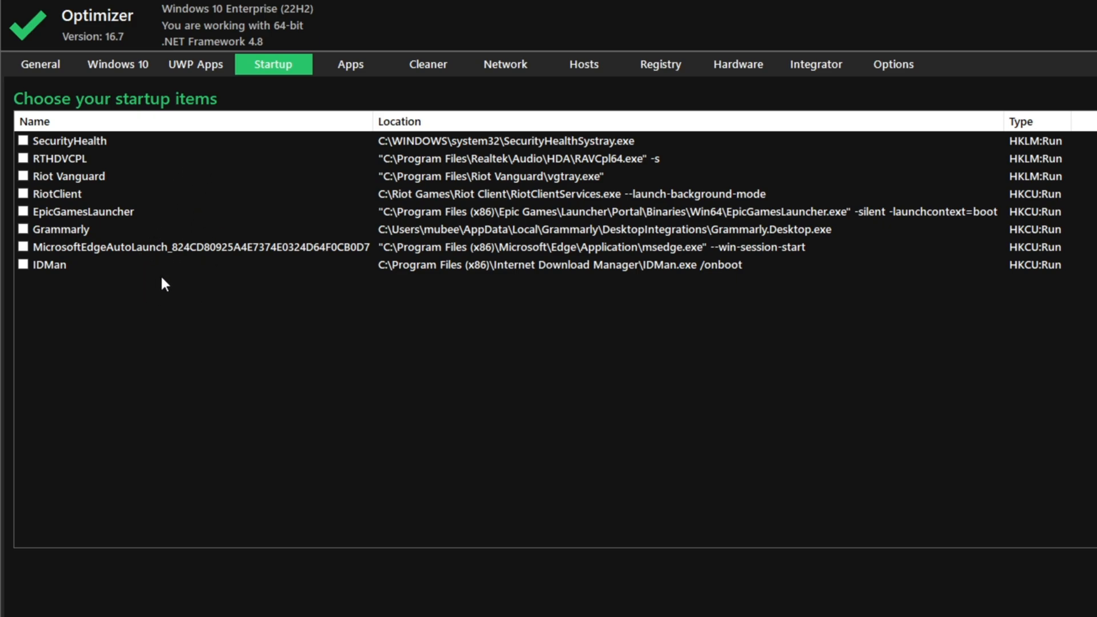
pyautogui.moveTo(76, 189)
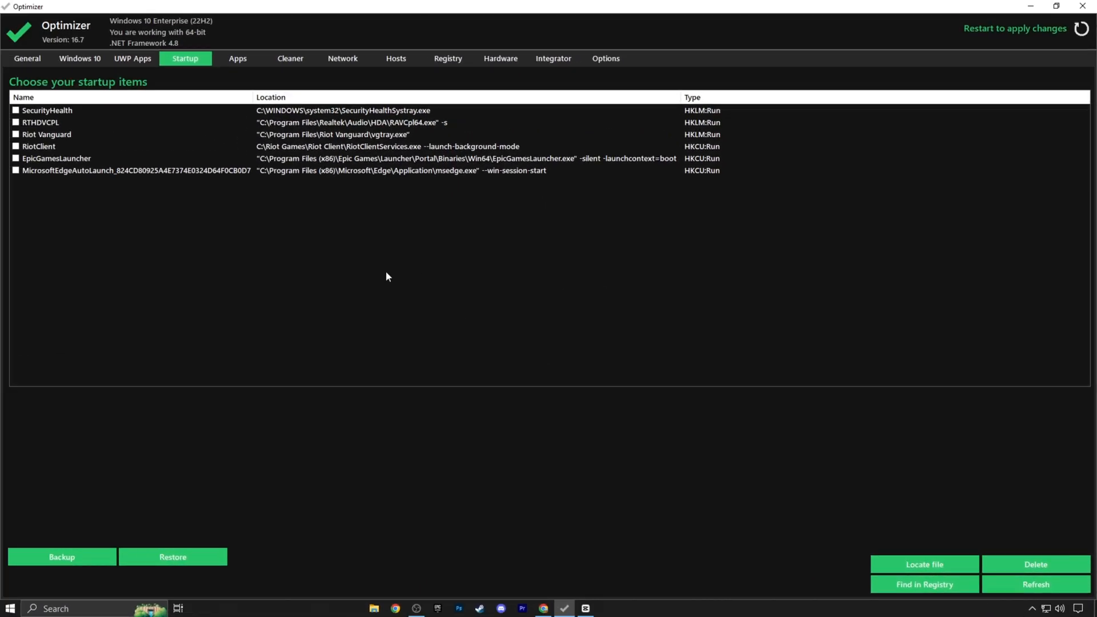
pyautogui.moveTo(378, 282)
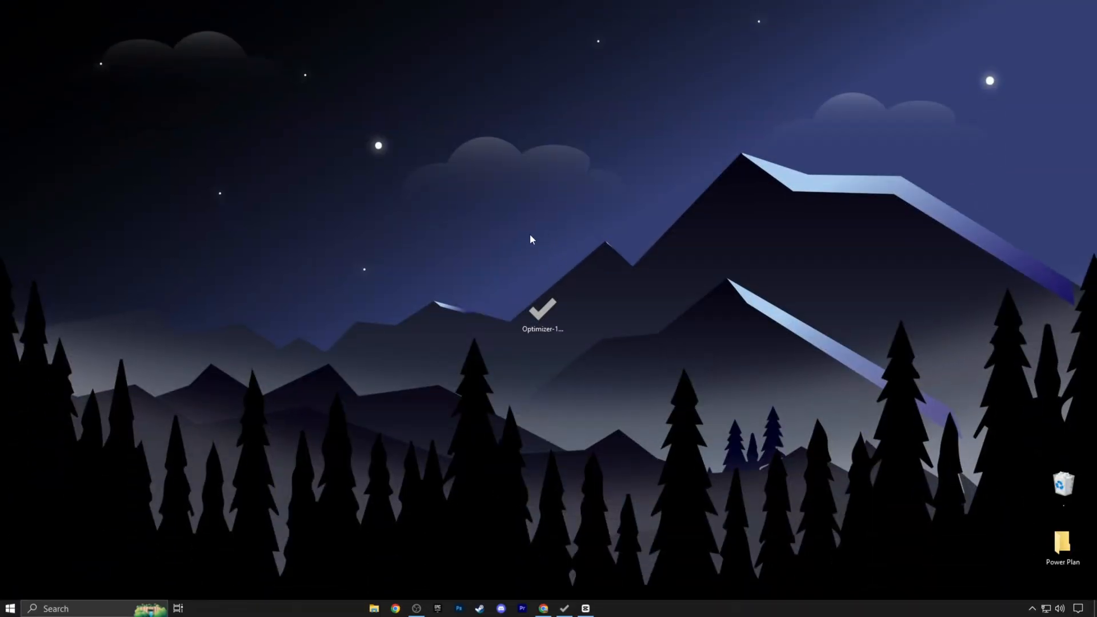
pyautogui.moveTo(538, 264)
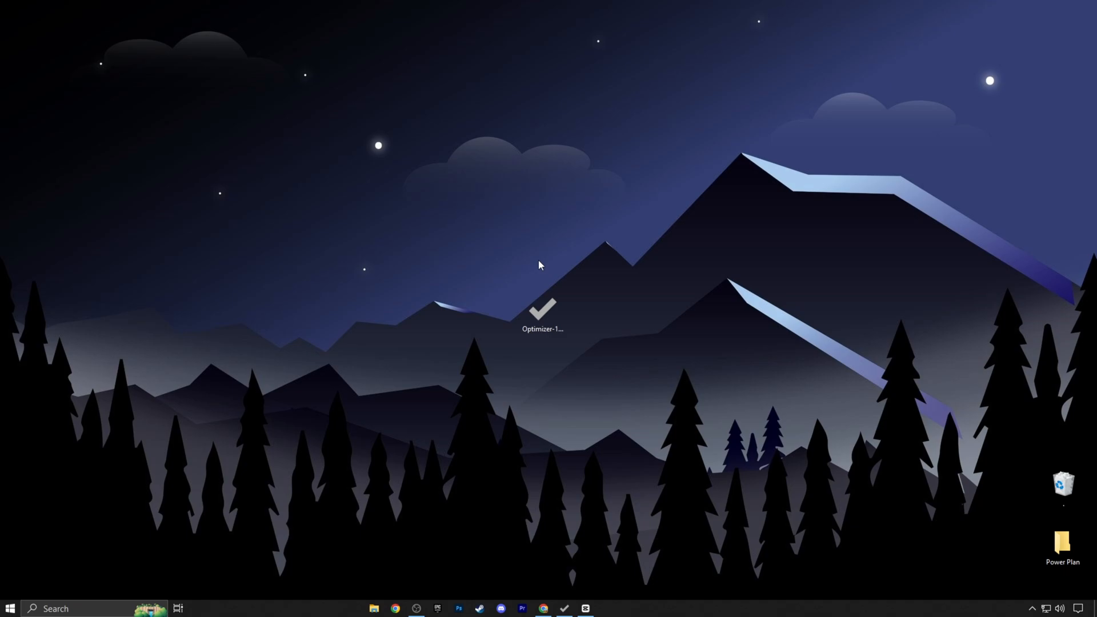
pyautogui.moveTo(548, 261)
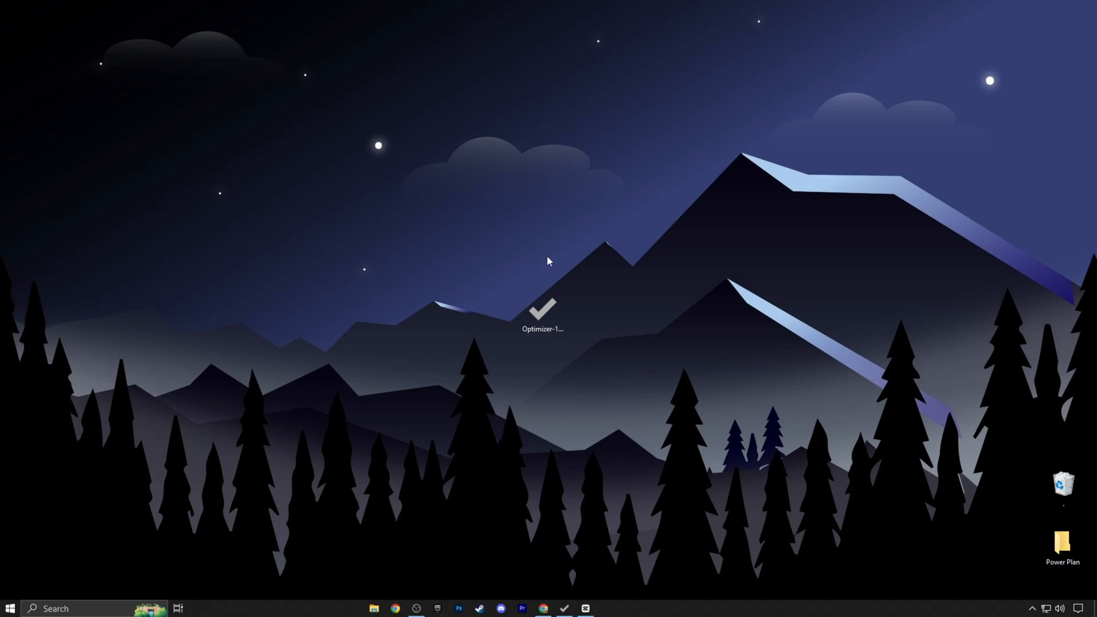